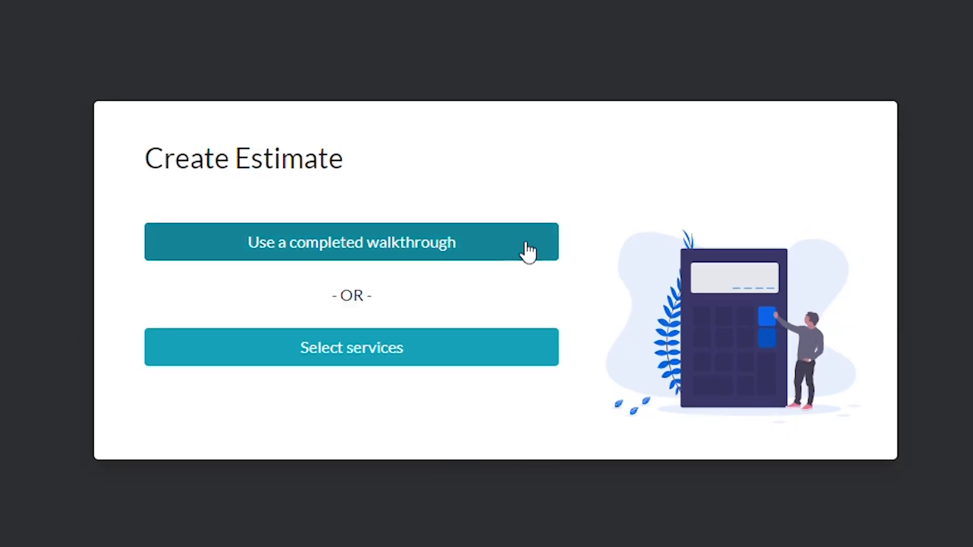
mouse_move(595, 300)
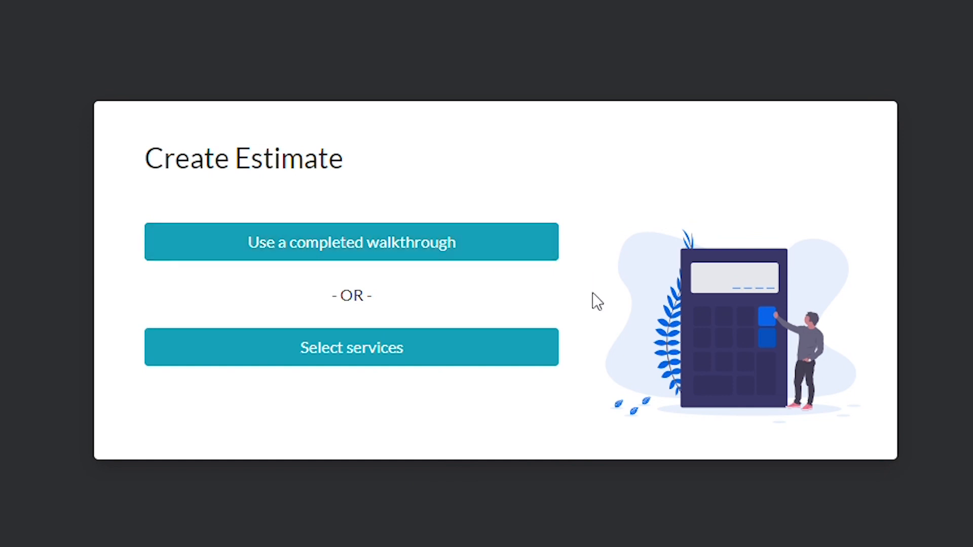
mouse_move(481, 360)
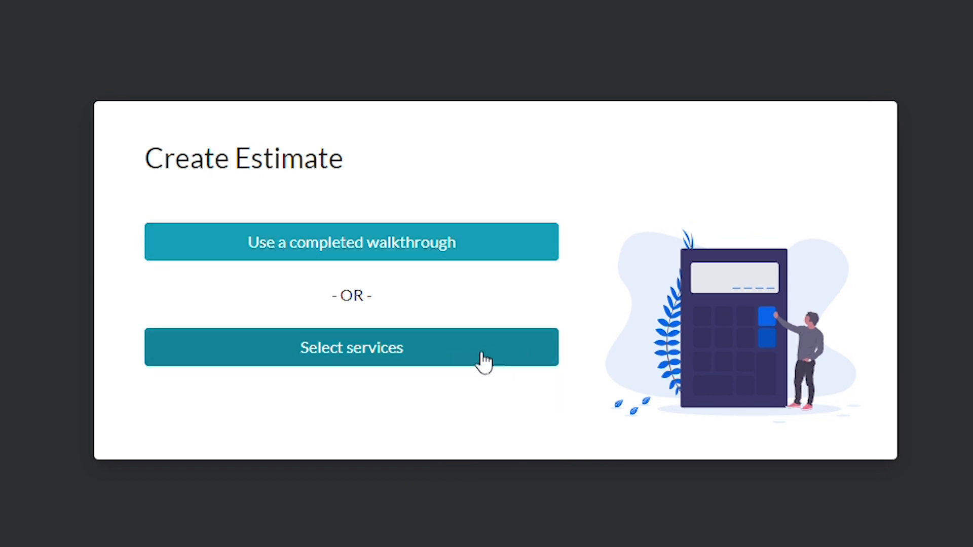
Start a new estimate from the completed W9 - Allen Office walkthrough and continue to its form
click(351, 244)
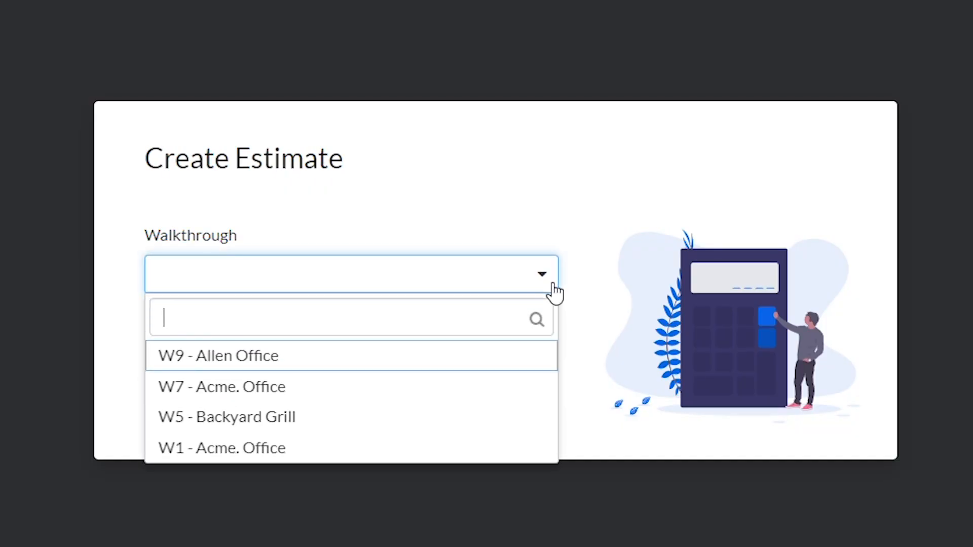
mouse_move(480, 371)
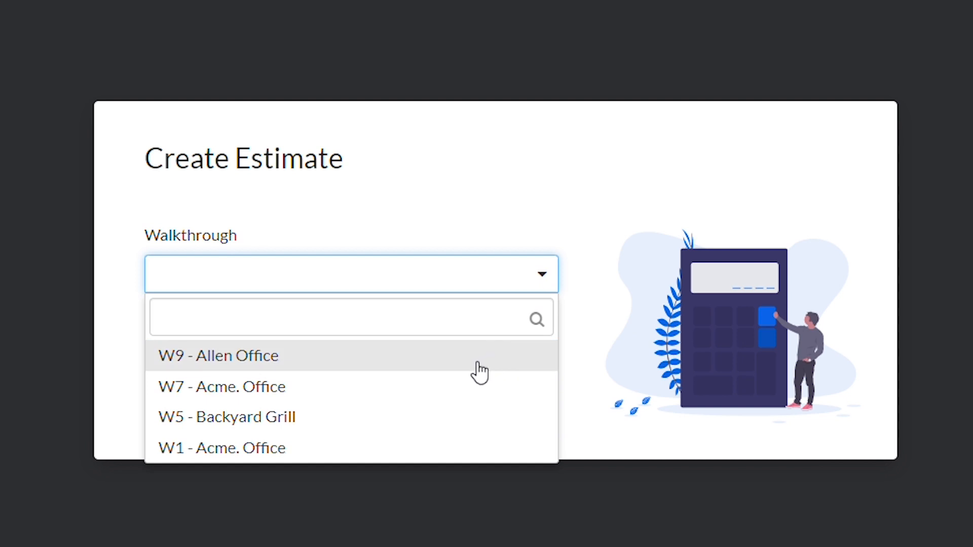
click(217, 356)
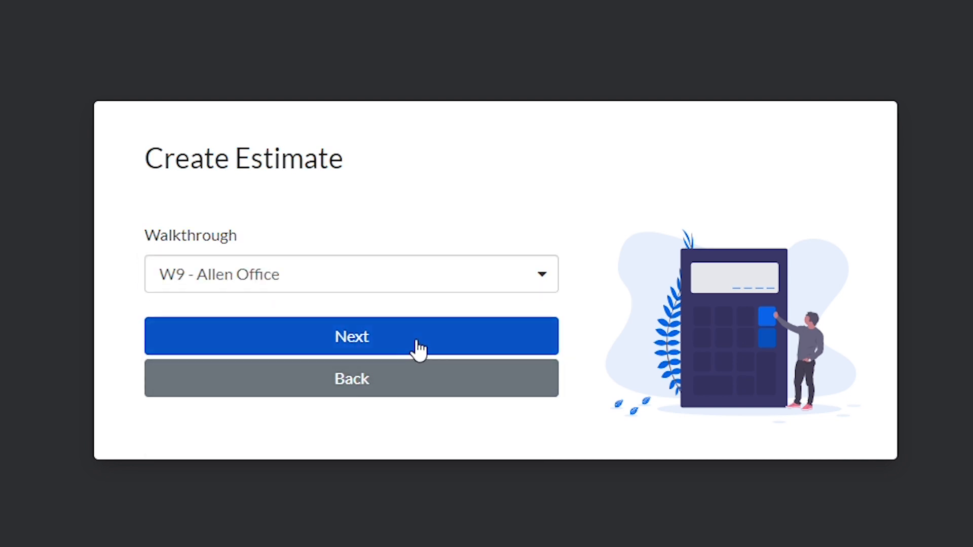
click(352, 336)
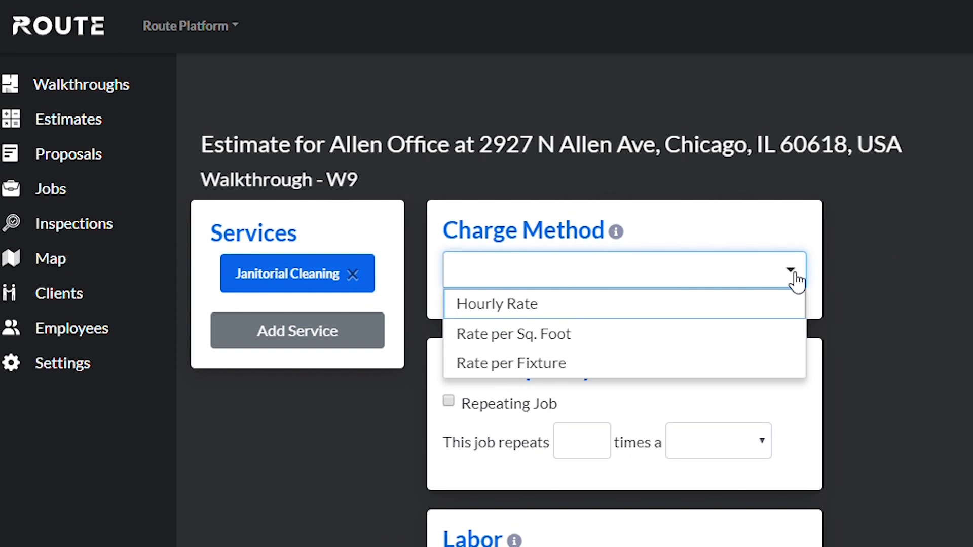
mouse_move(604, 316)
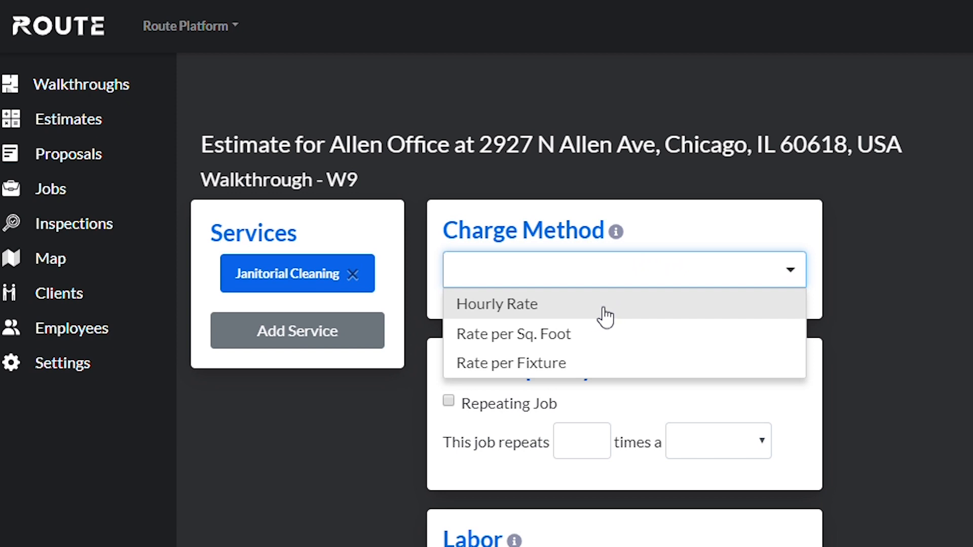
mouse_move(613, 338)
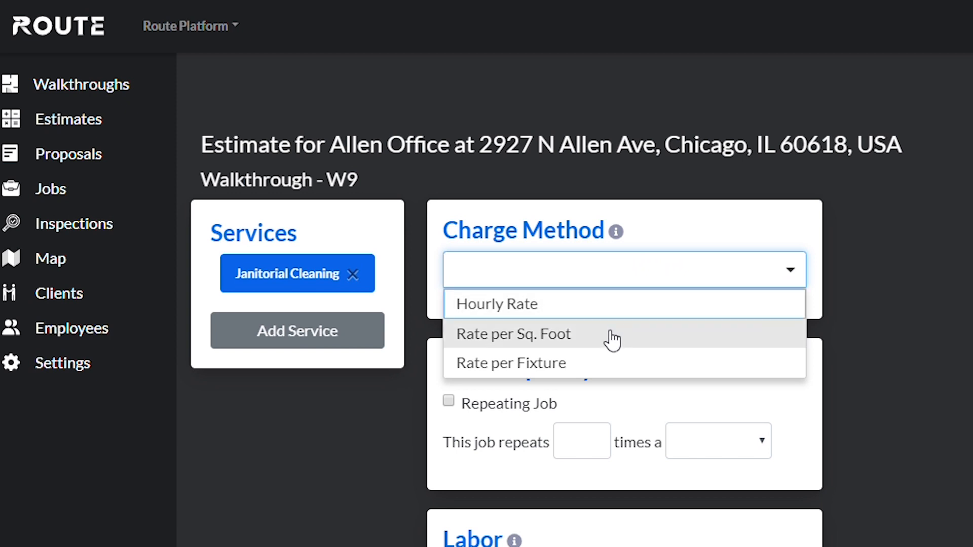
mouse_move(598, 344)
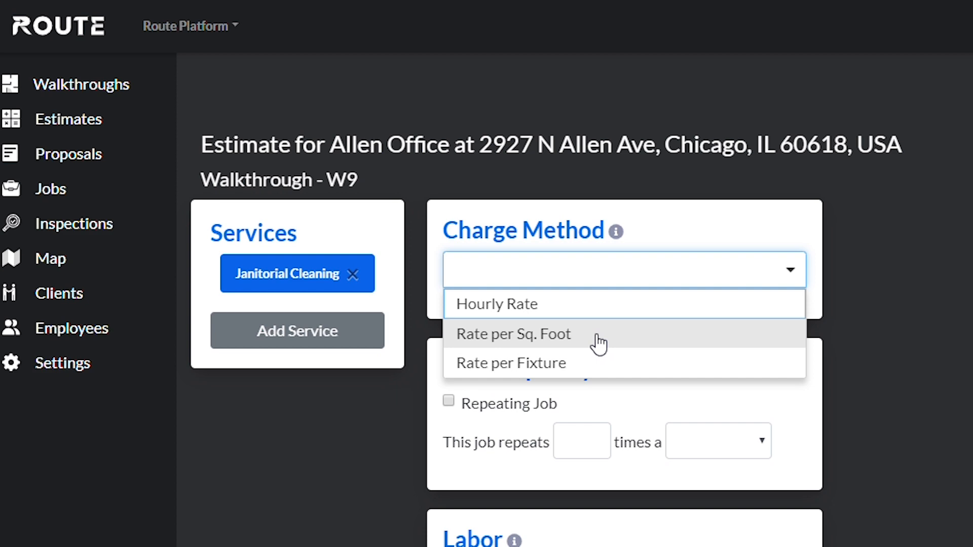
mouse_move(619, 371)
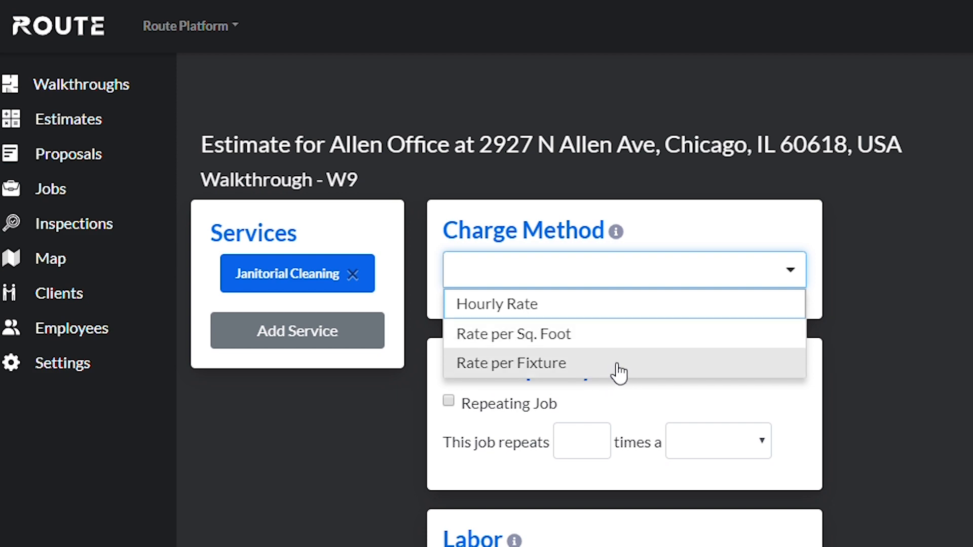
Charge at an hourly rate and make the job repeat 2 times per week
click(497, 304)
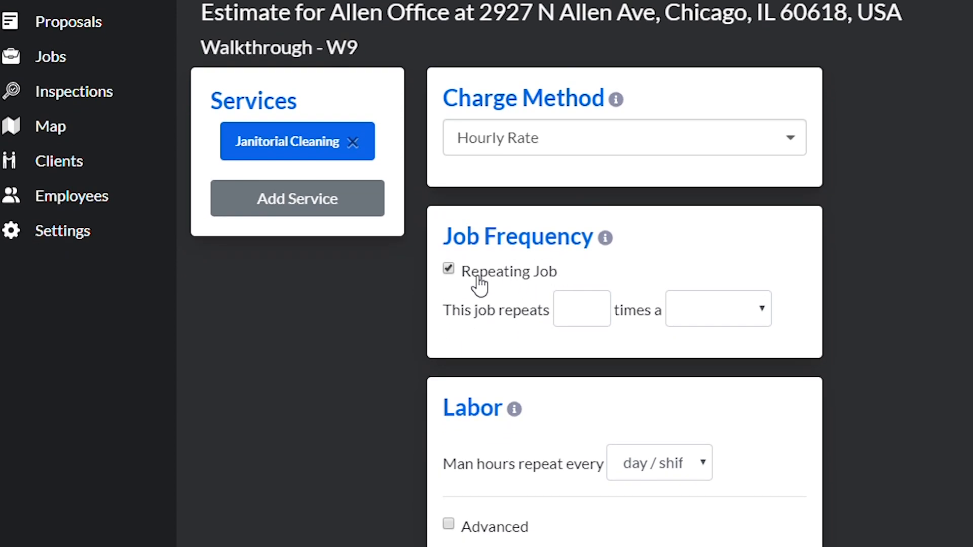
click(582, 308)
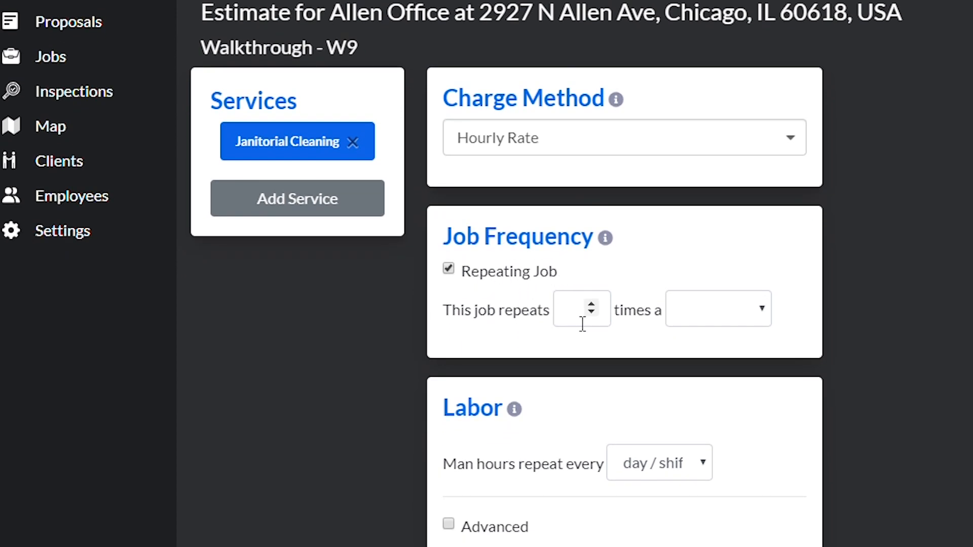
text(2)
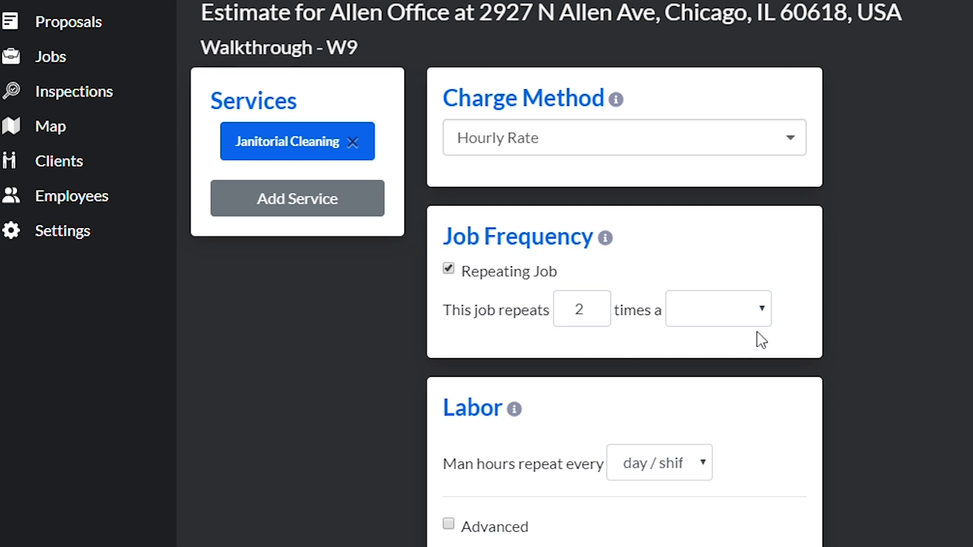
click(719, 309)
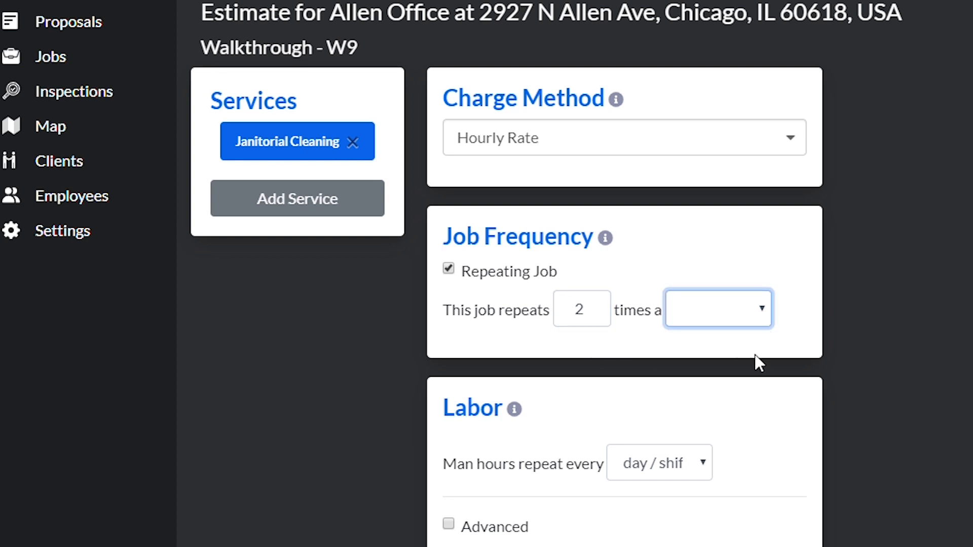
click(718, 309)
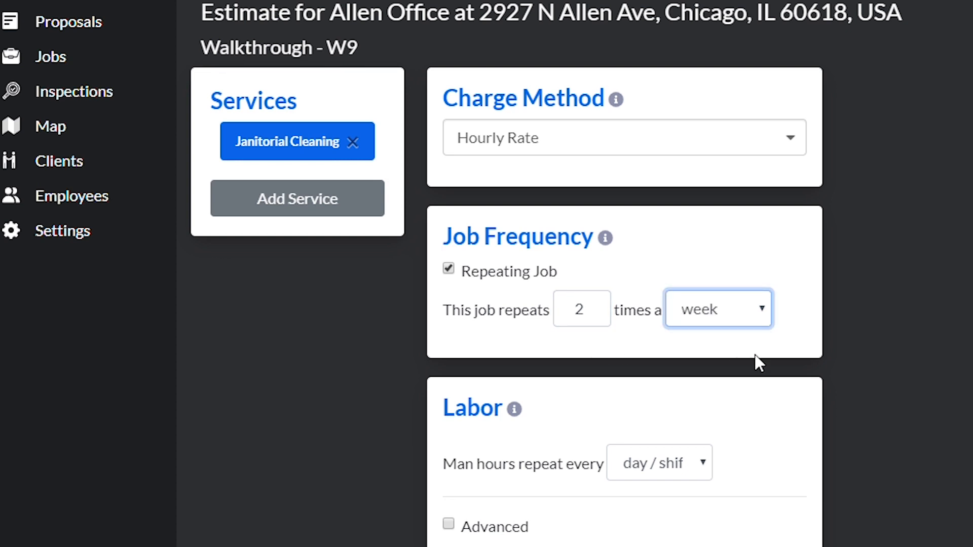
scroll(down, 3)
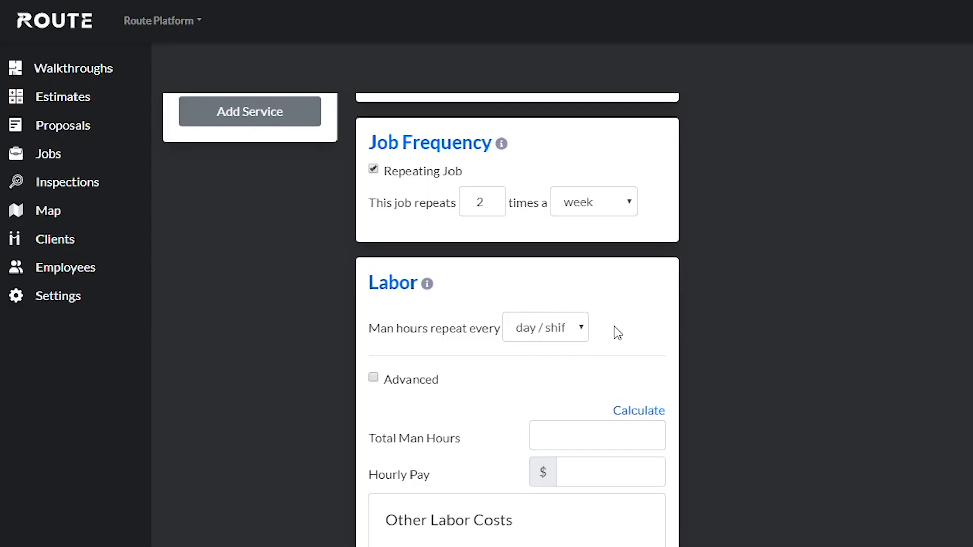
mouse_move(585, 341)
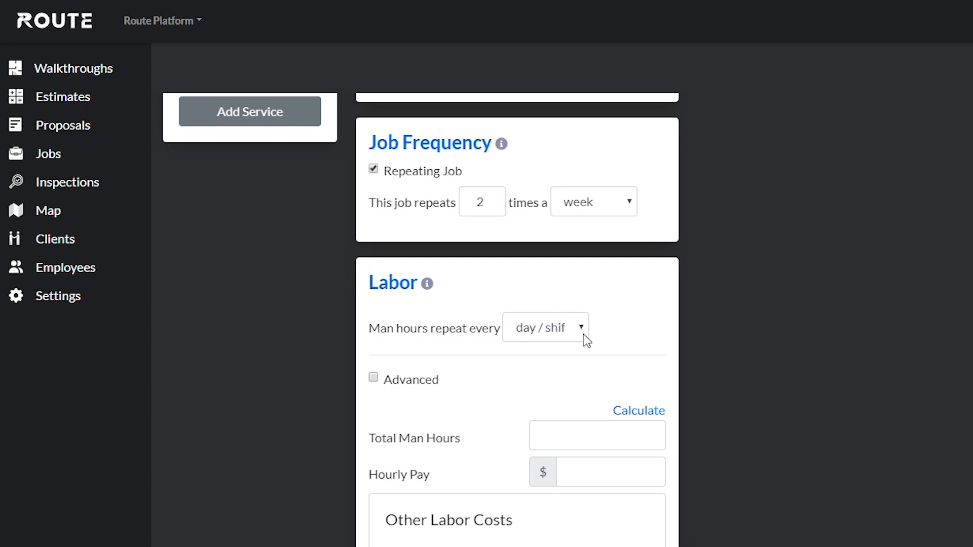
click(546, 327)
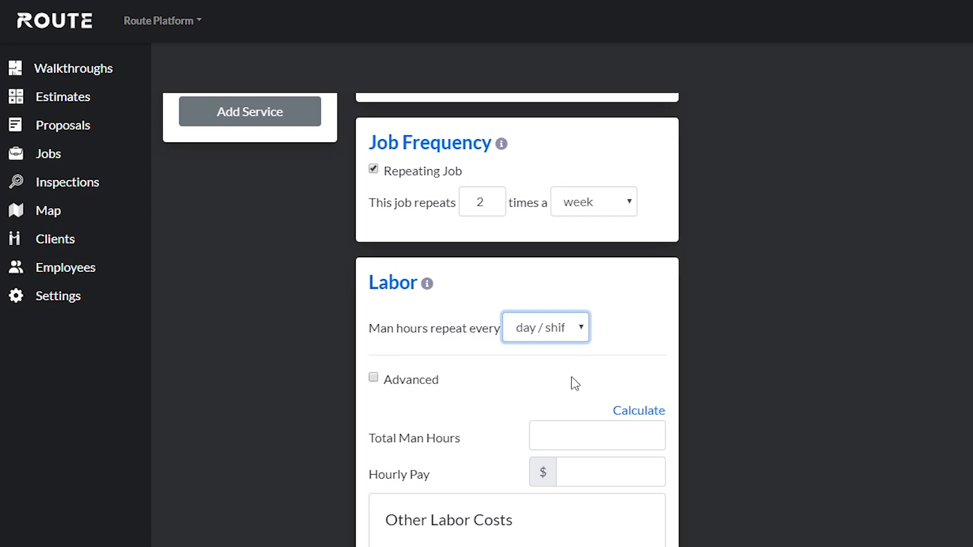
mouse_move(623, 343)
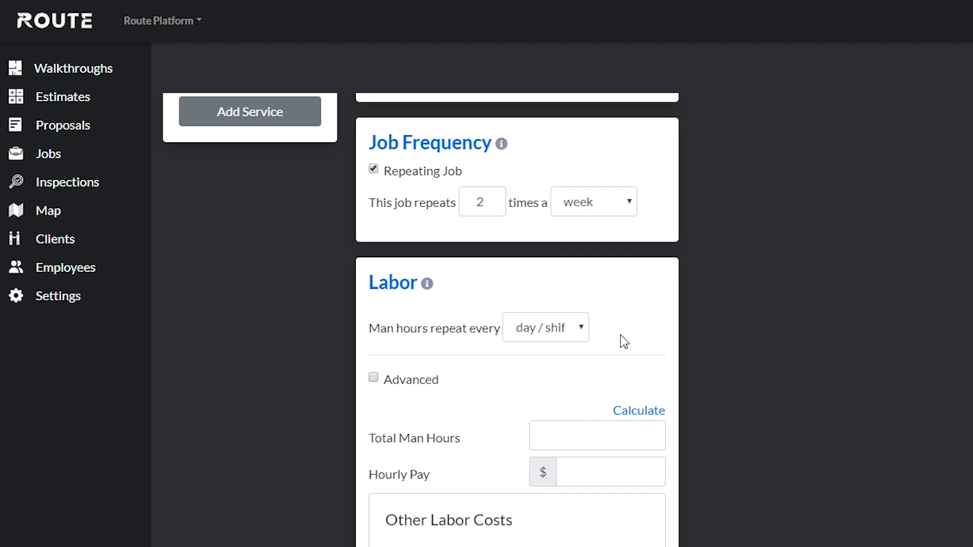
scroll(down, 3)
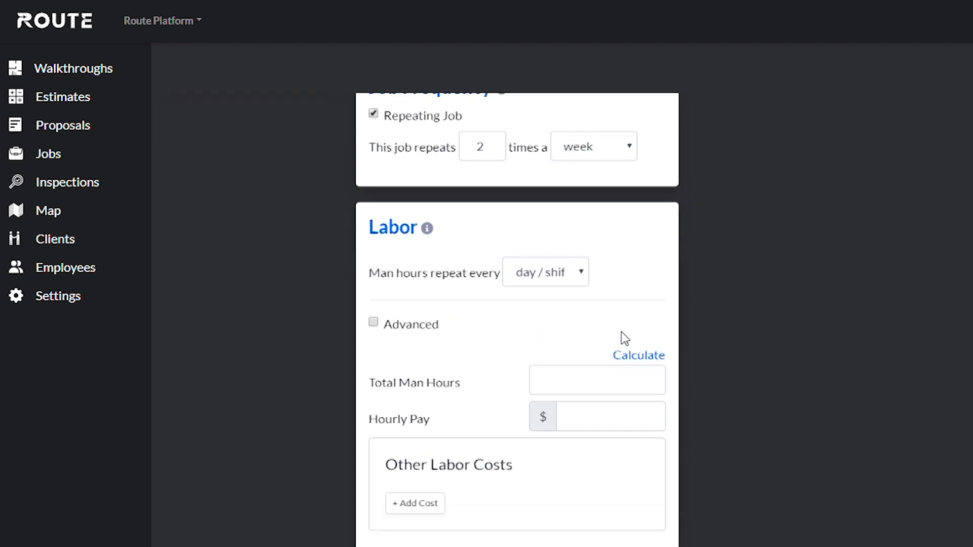
scroll(down, 3)
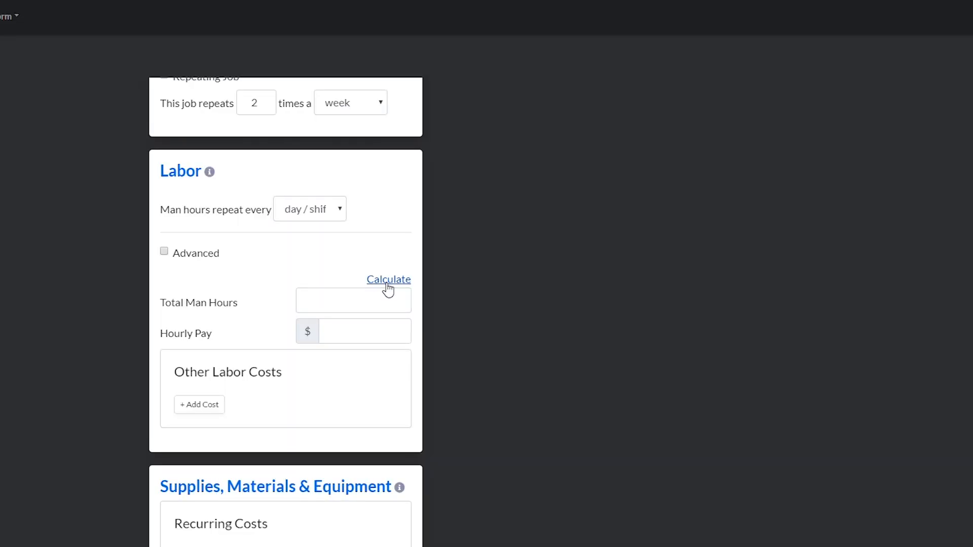
Calculate man hours from production rate 1000 plus 3 min per fixture and apply 5.03 hours
click(388, 280)
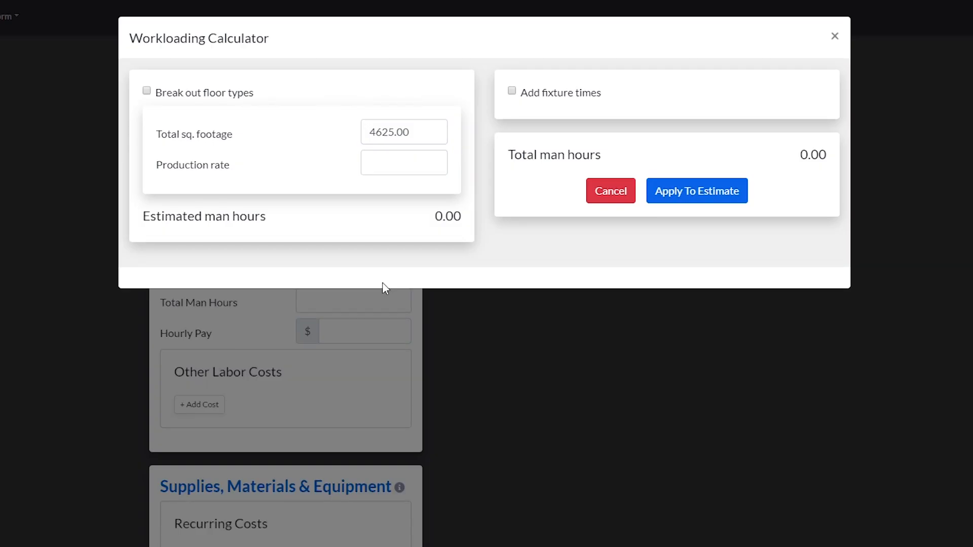
click(404, 162)
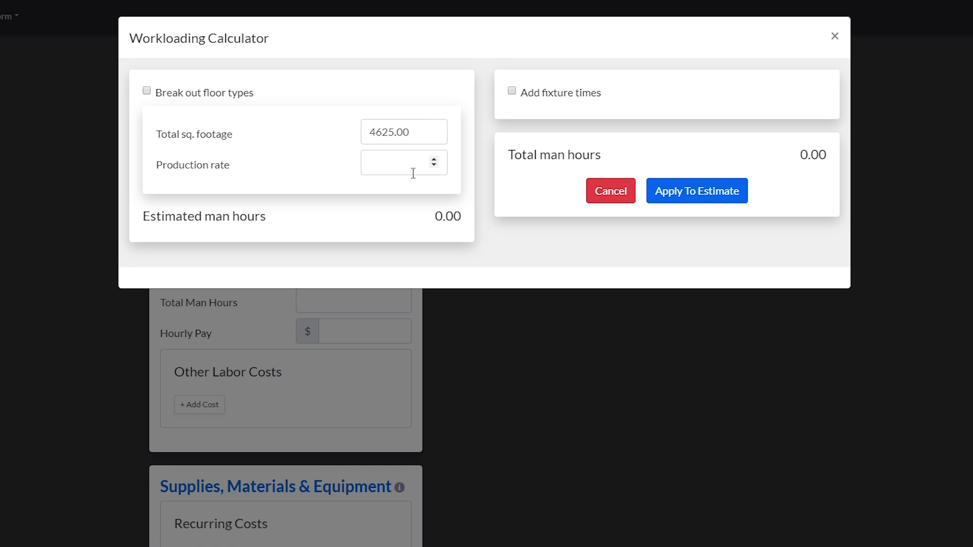
click(400, 162)
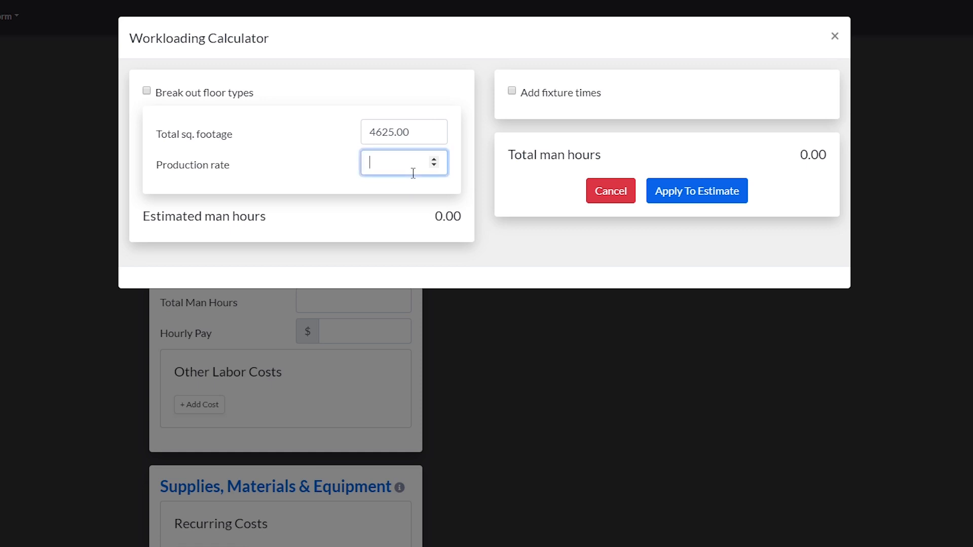
text(1000)
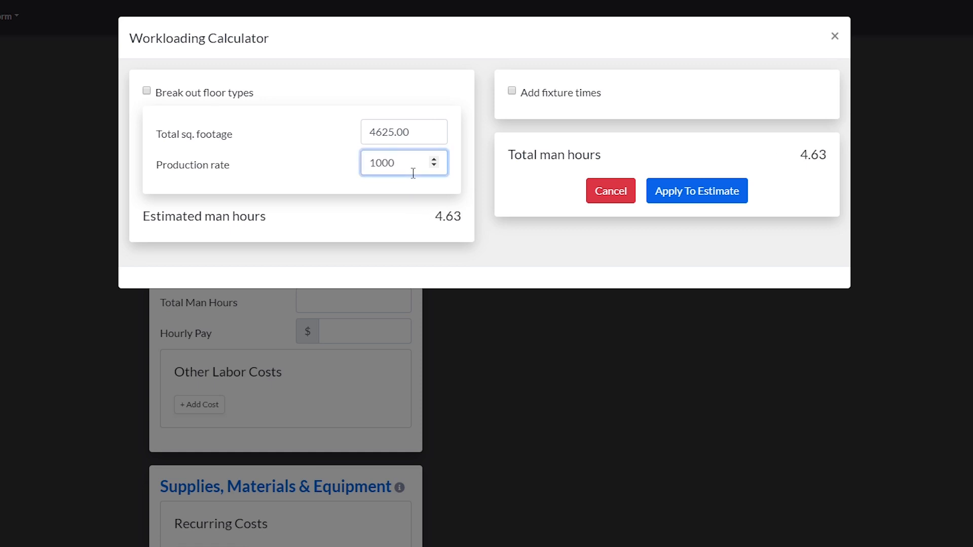
click(512, 91)
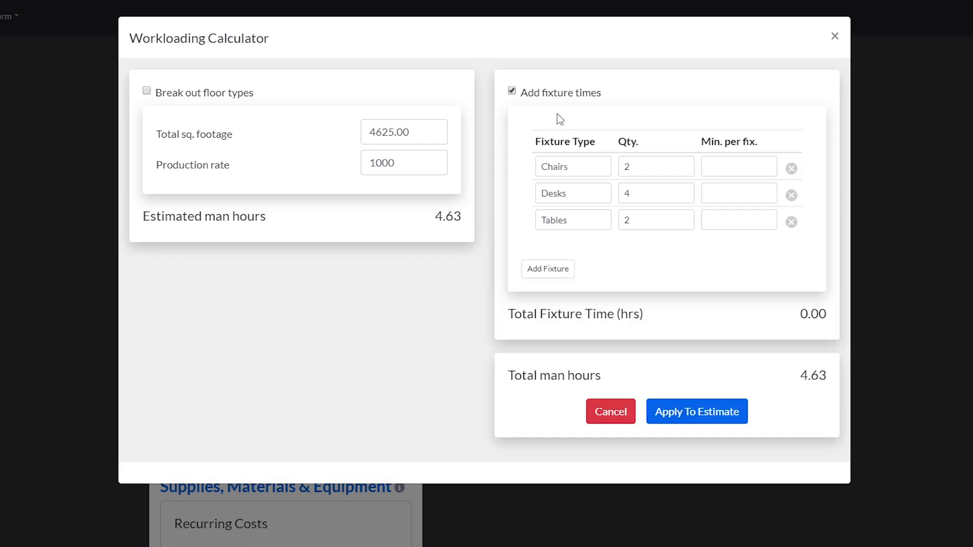
text(3)
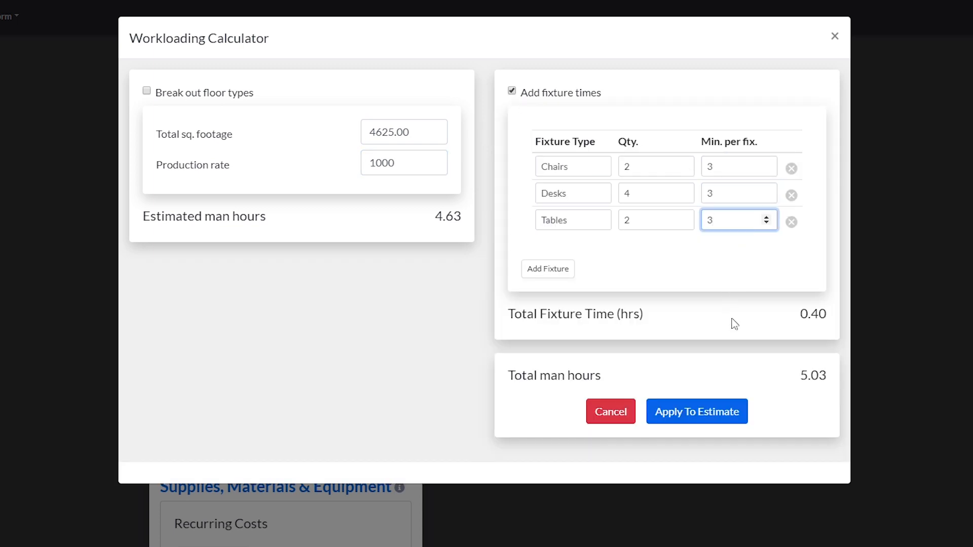
click(697, 411)
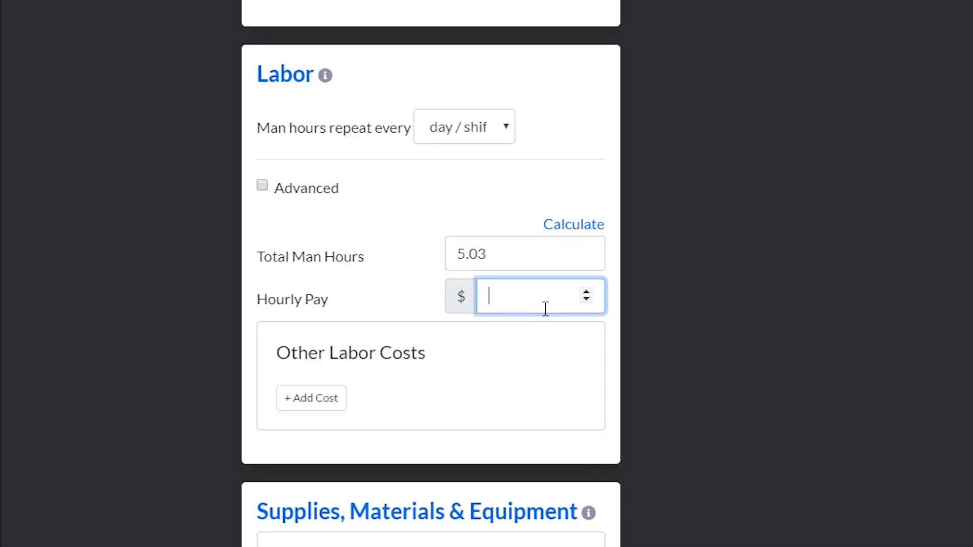
Enter an hourly pay of $20 for the labor
text(20)
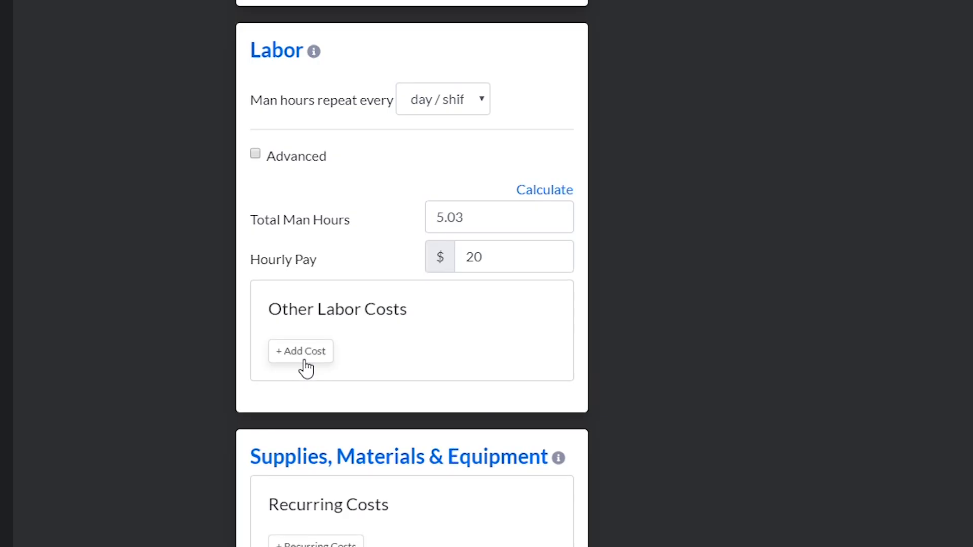
Add an other labor cost named Insurance at an hourly rate of 1
click(300, 351)
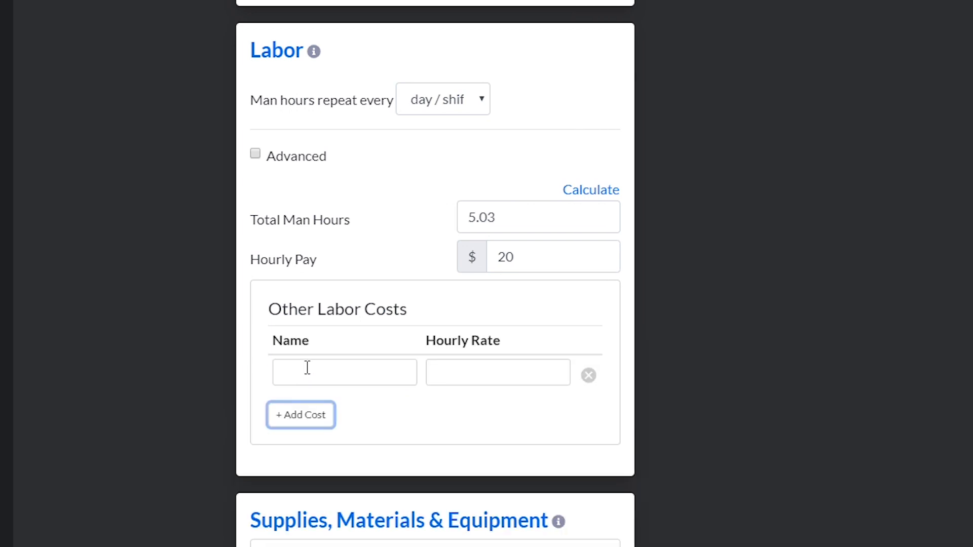
click(344, 373)
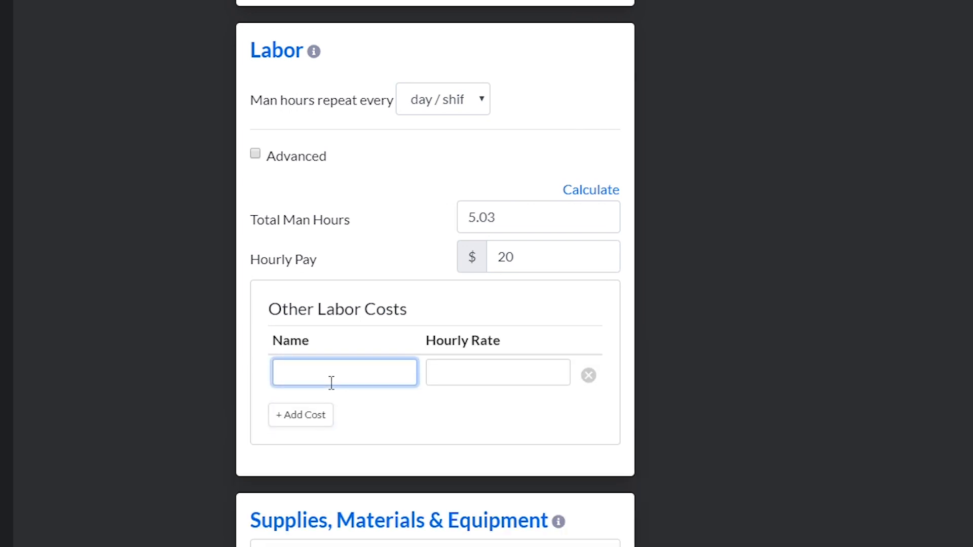
click(344, 373)
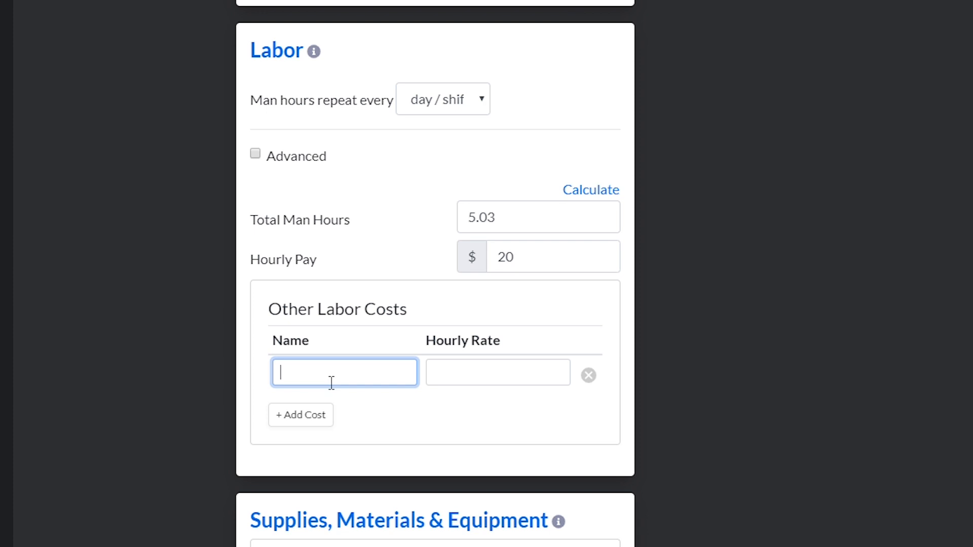
text(Insurance)
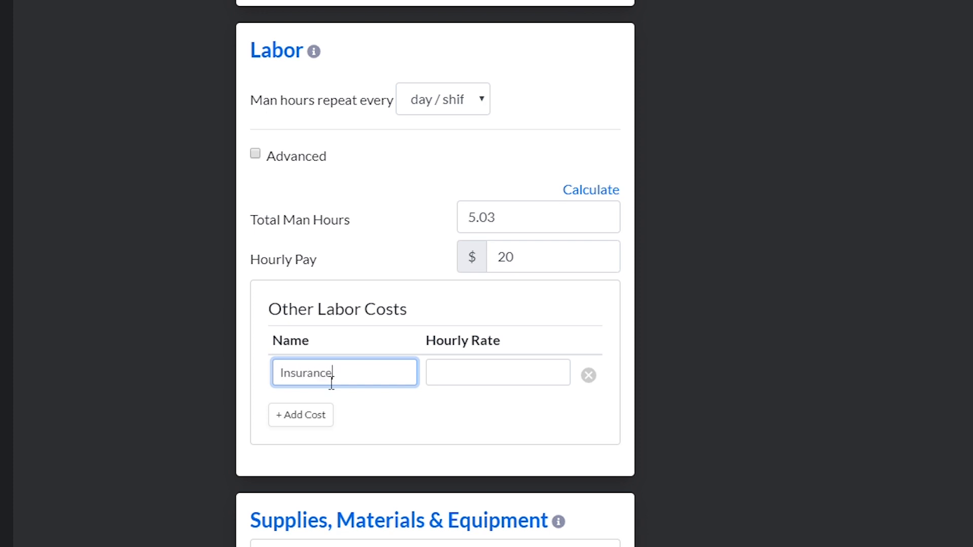
text(1)
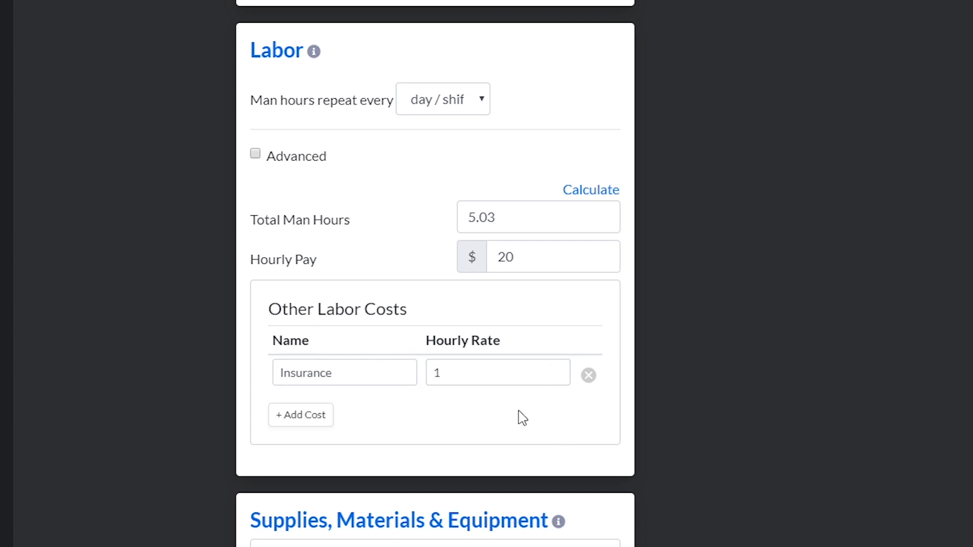
click(300, 416)
text(3)
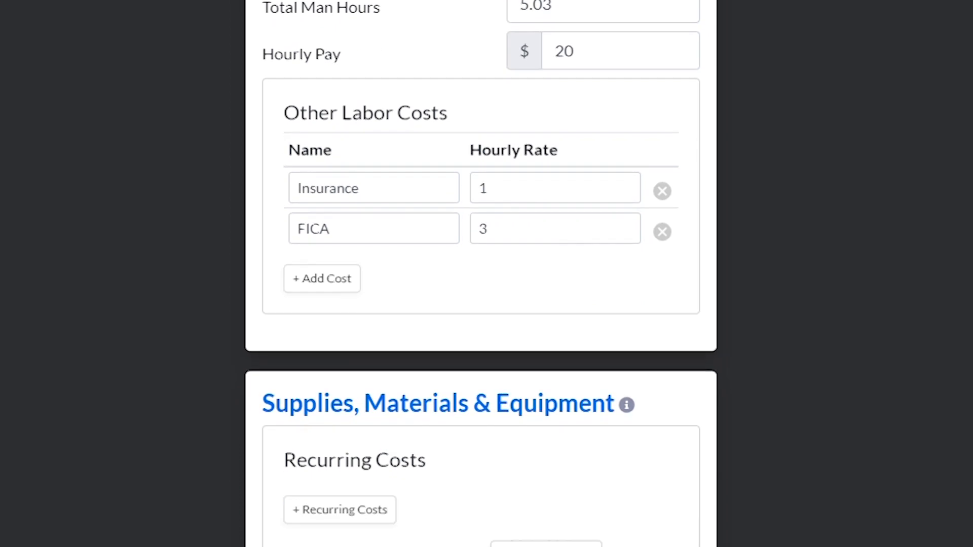
Add a recurring supply cost Paper Products, quantity 1 at 30, repeating monthly
scroll(down, 3)
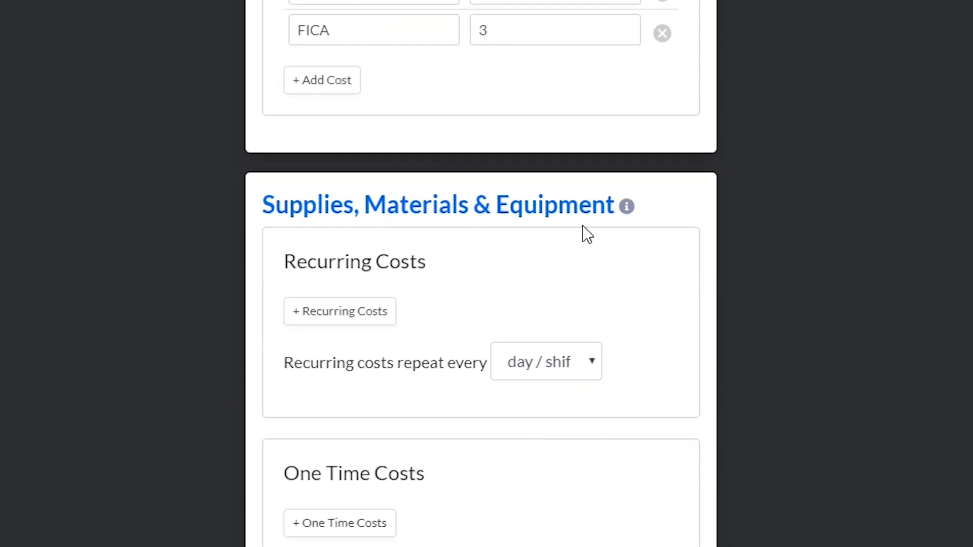
mouse_move(337, 331)
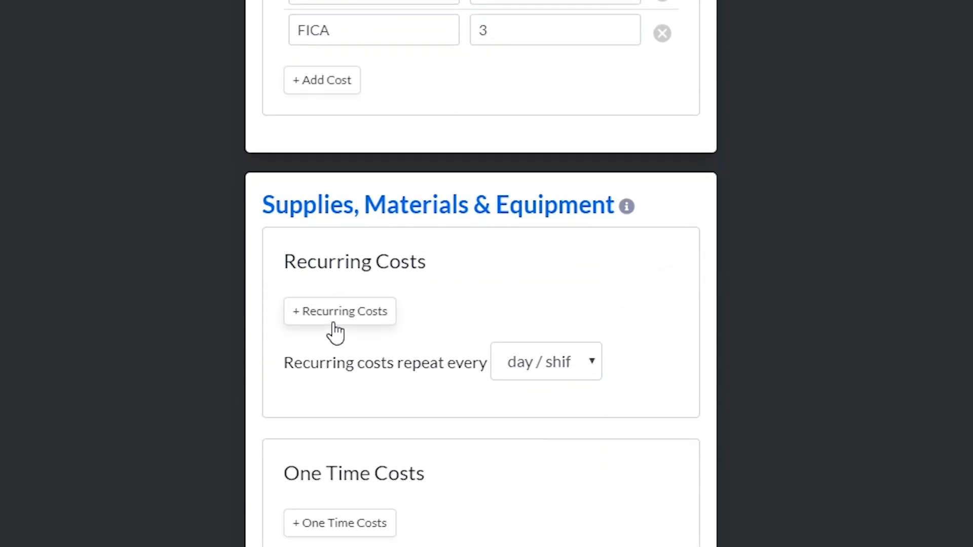
click(339, 311)
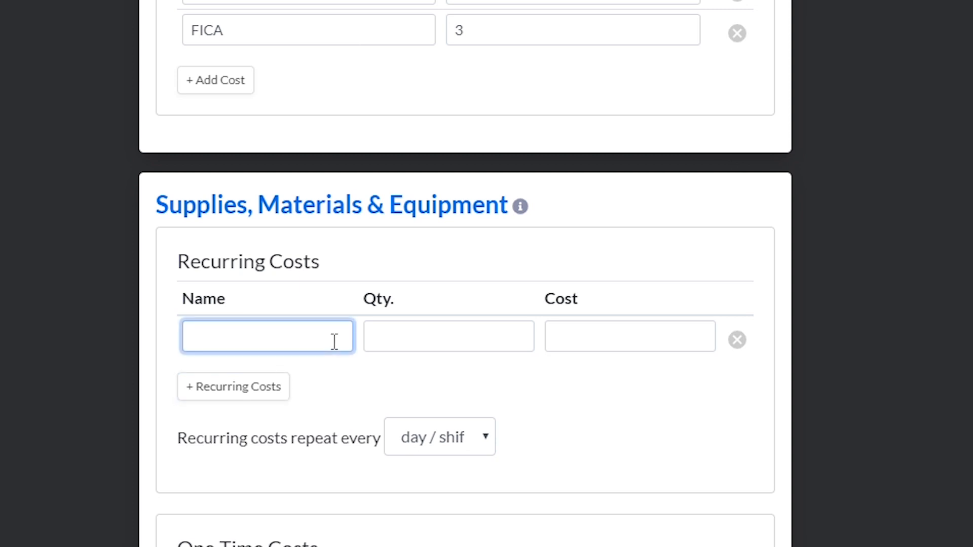
text(Paper Products)
click(448, 335)
text(1)
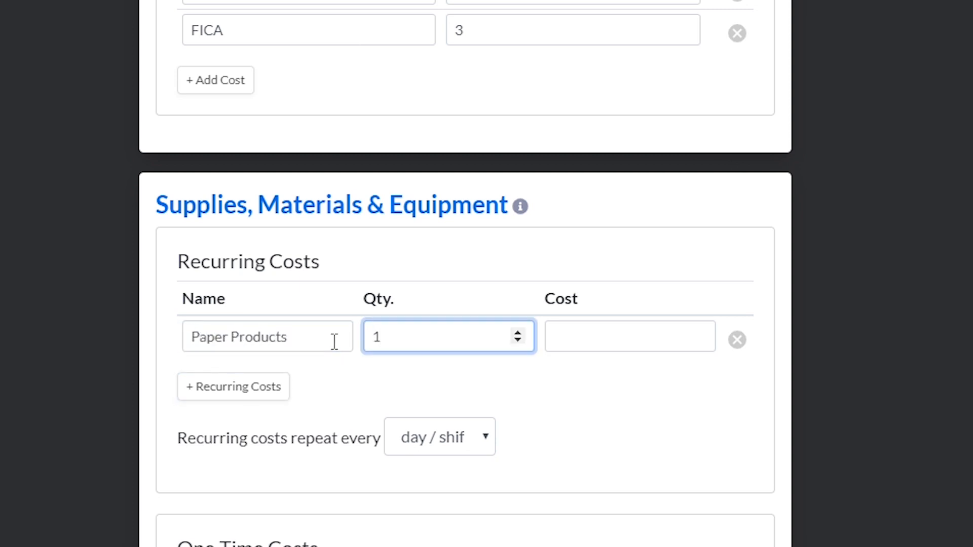
text(30)
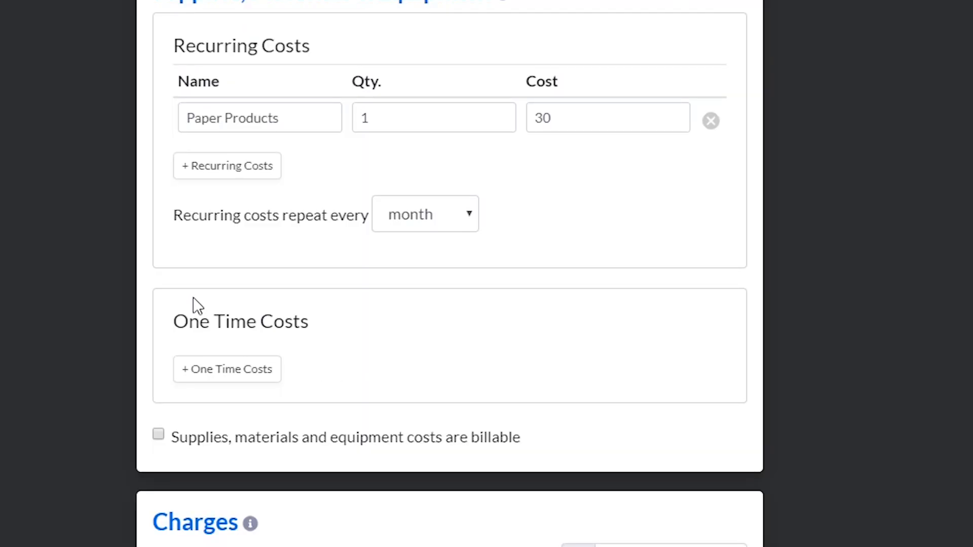
Add a one-time Janitor Cart cost of 100 and mark supplies costs as billable
click(227, 369)
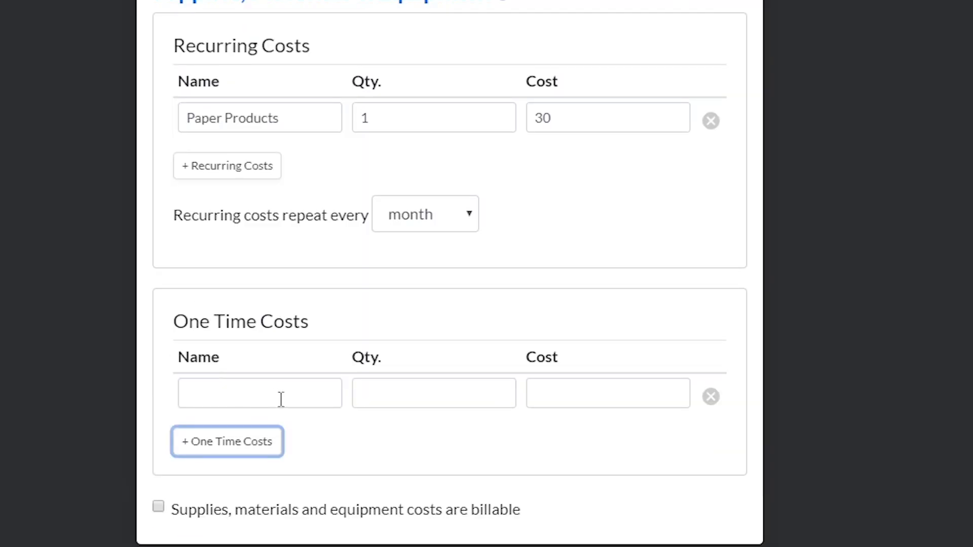
text(Janitor Cart)
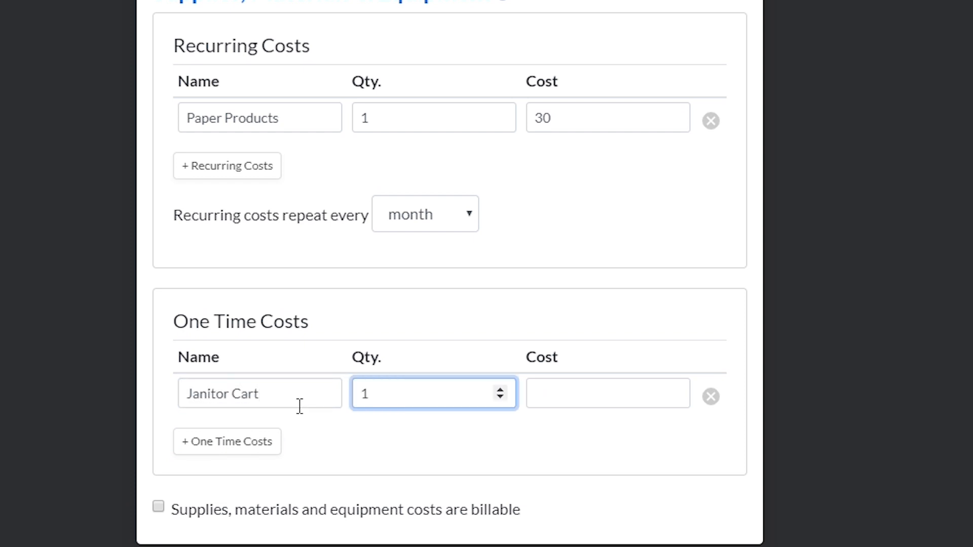
click(612, 395)
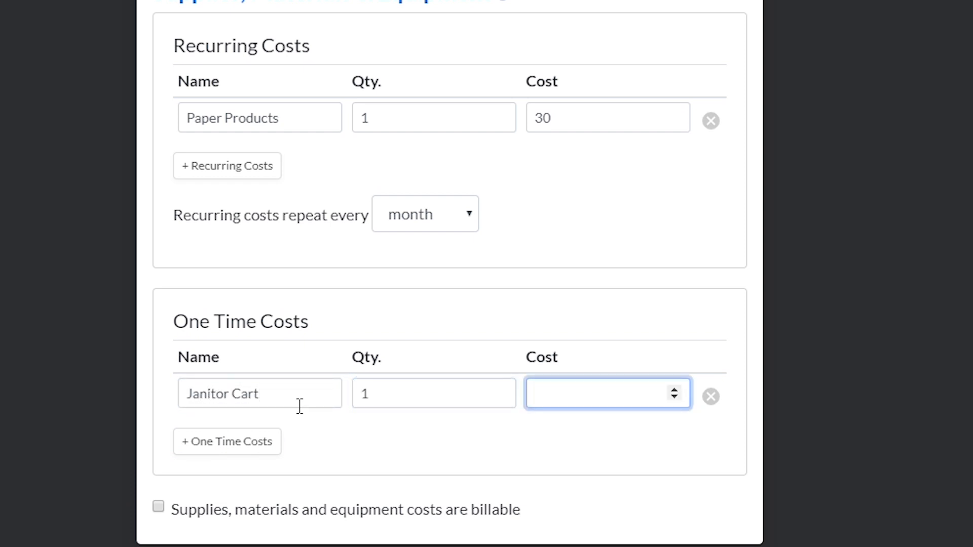
text(100)
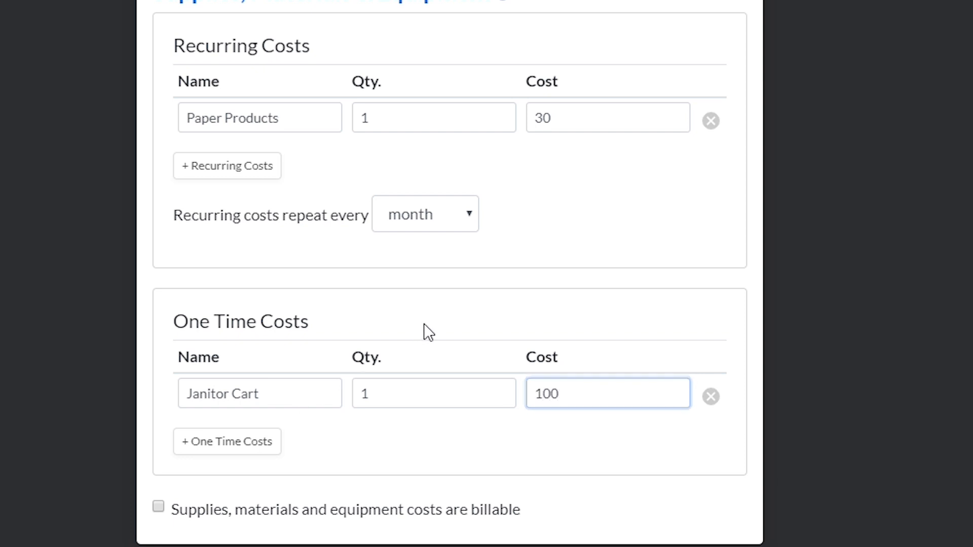
click(157, 508)
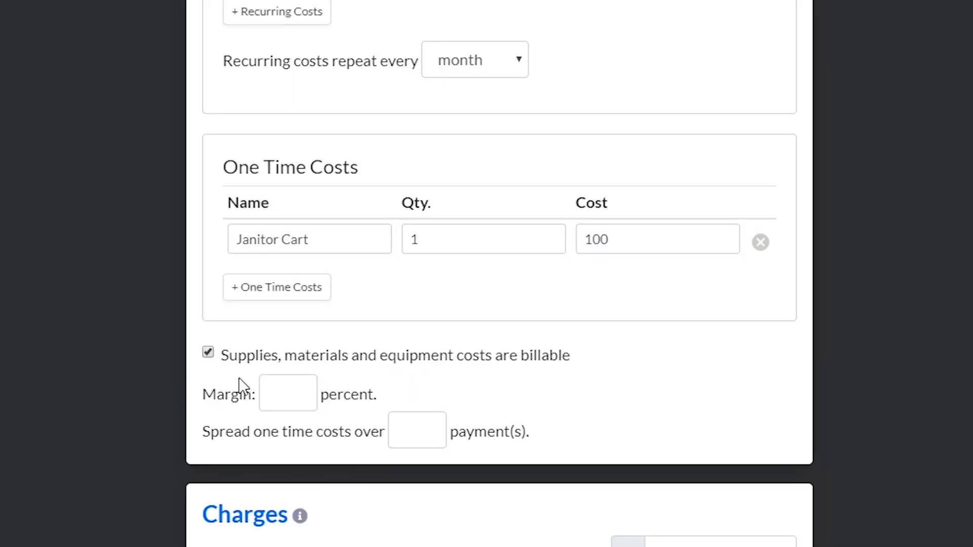
Set a 5 percent supply margin and spread one-time costs over 1 payment
click(287, 393)
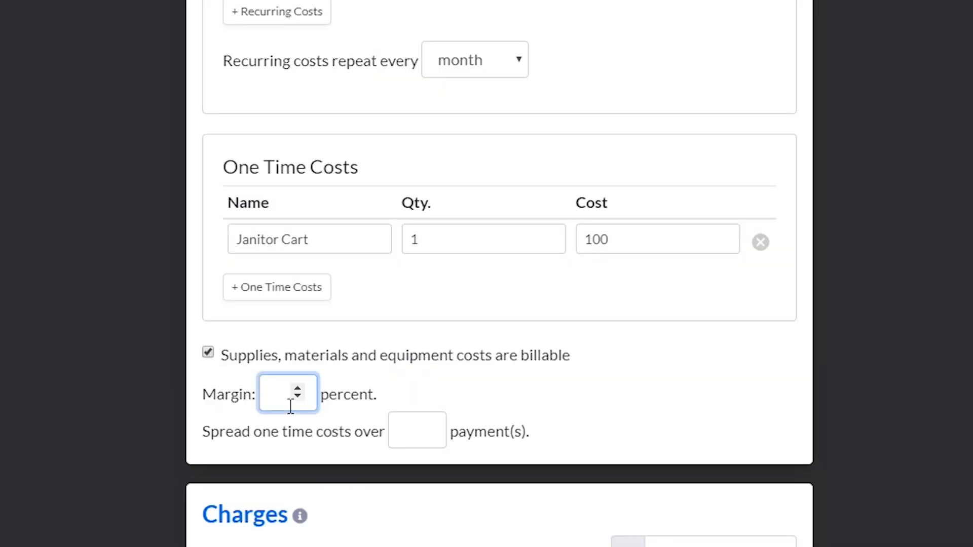
text(5)
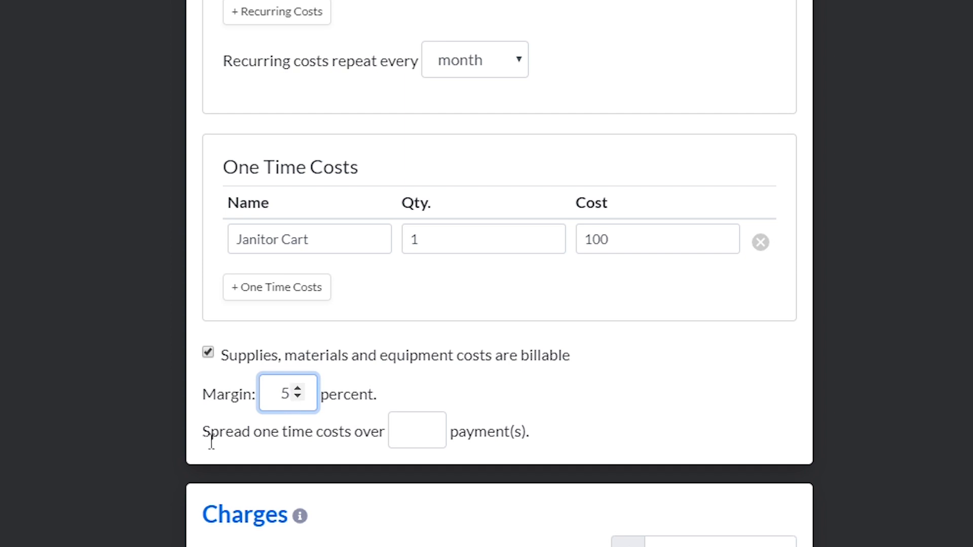
click(417, 429)
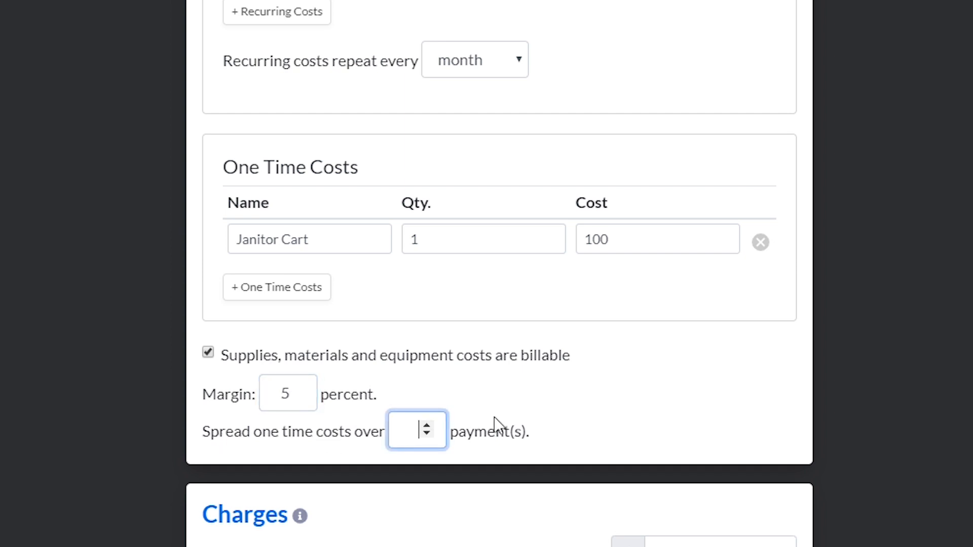
text(1)
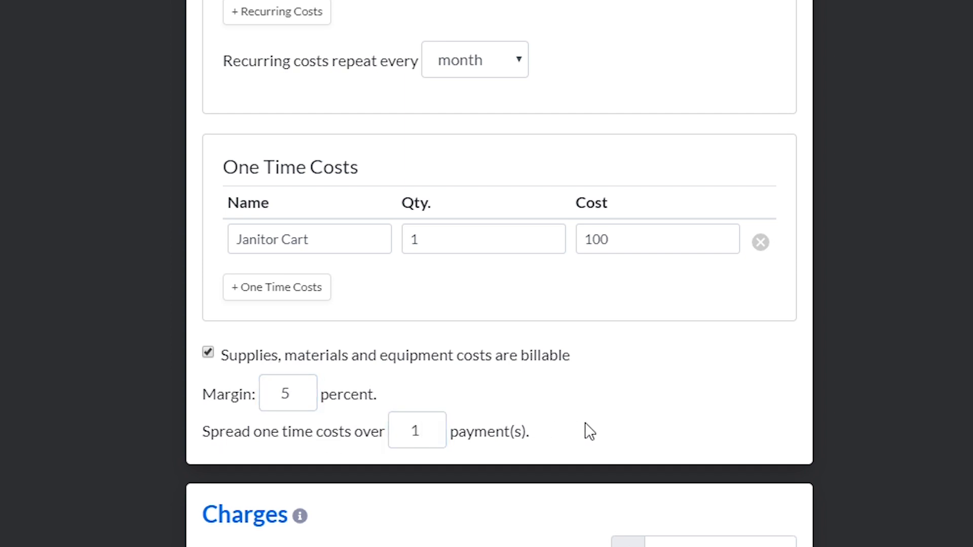
mouse_move(612, 389)
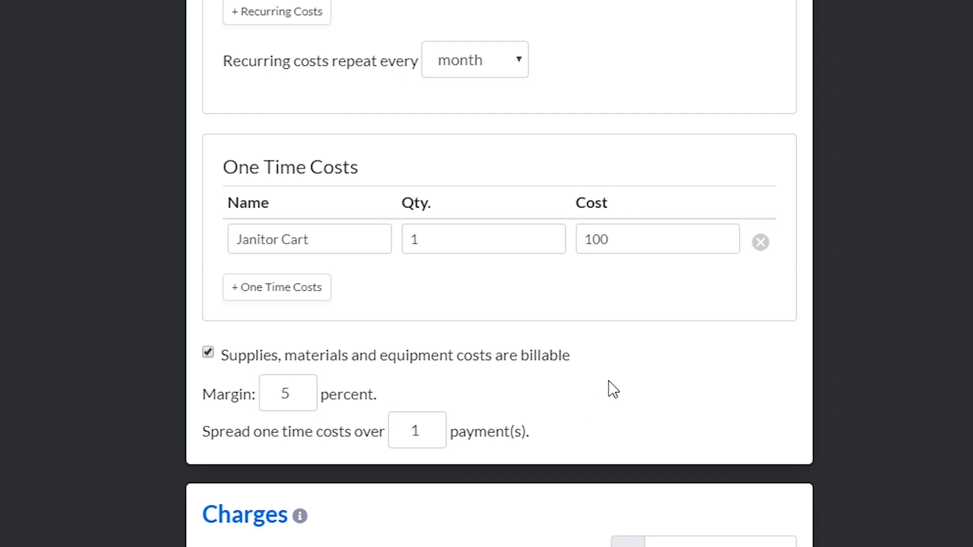
mouse_move(596, 379)
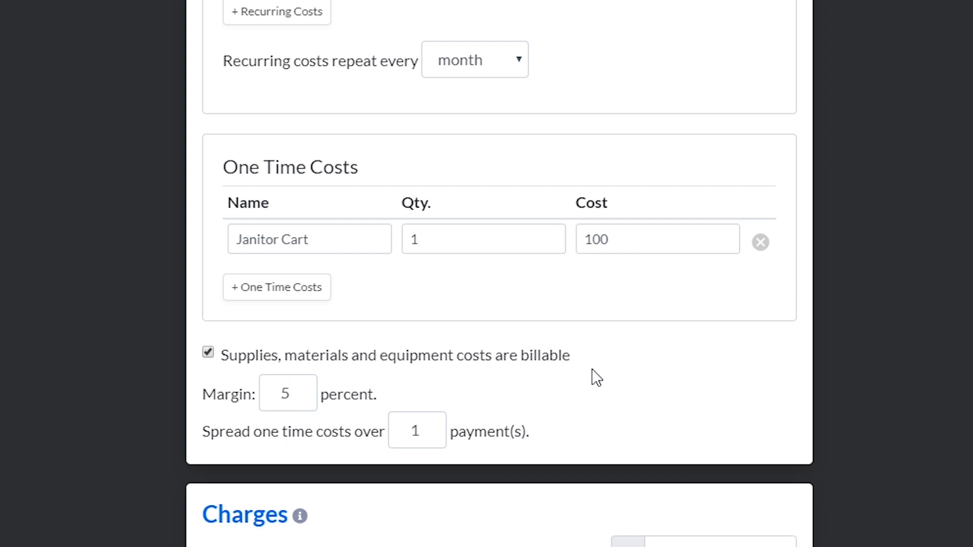
scroll(down, 3)
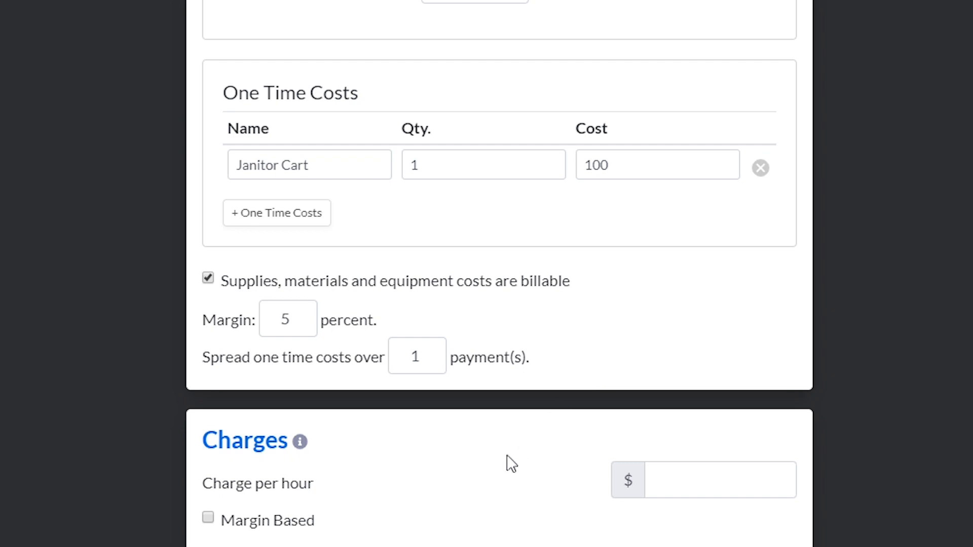
Make charges margin based with a 25 percent labor margin
scroll(down, 3)
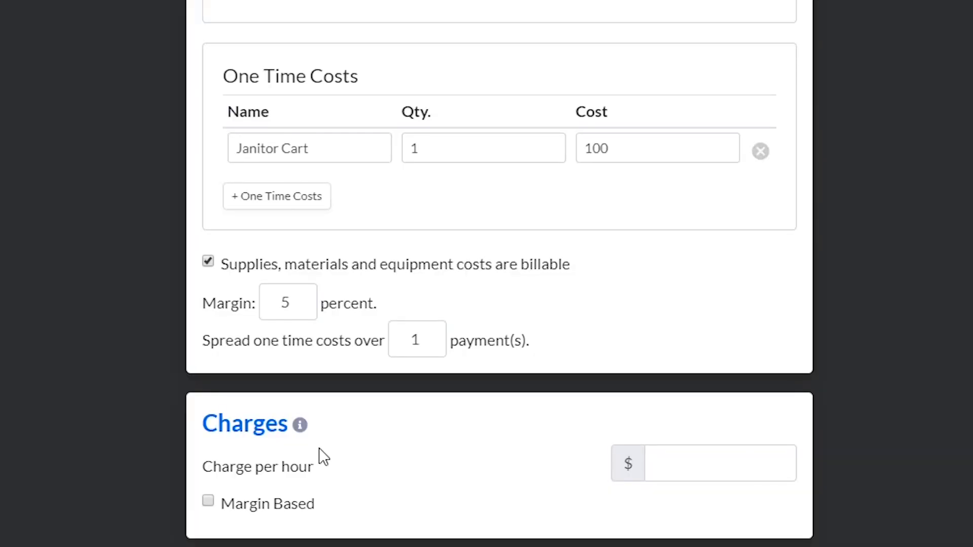
mouse_move(259, 483)
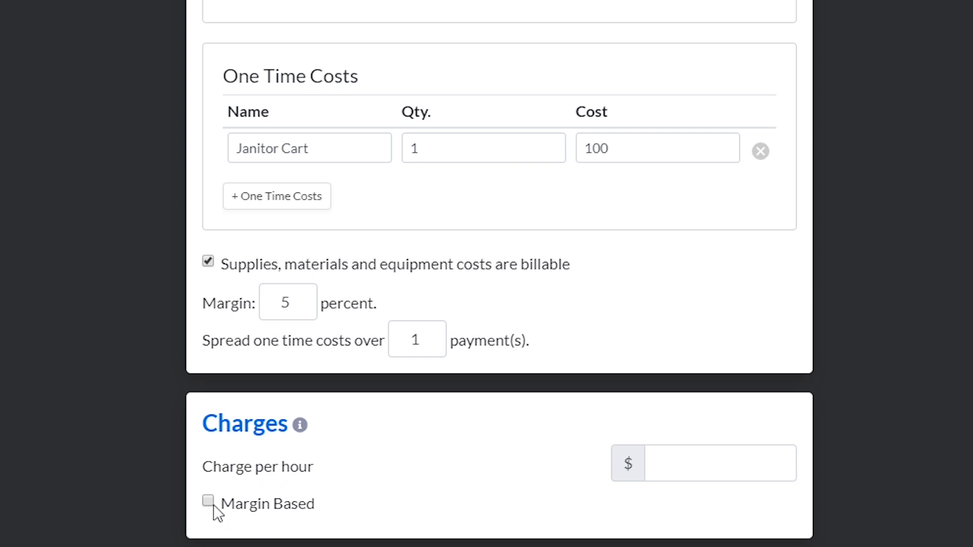
click(209, 503)
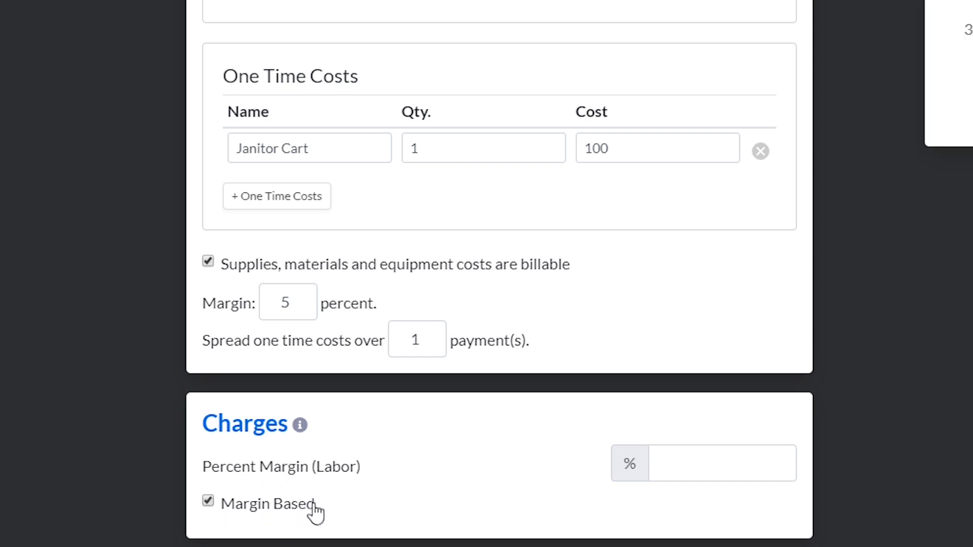
click(720, 464)
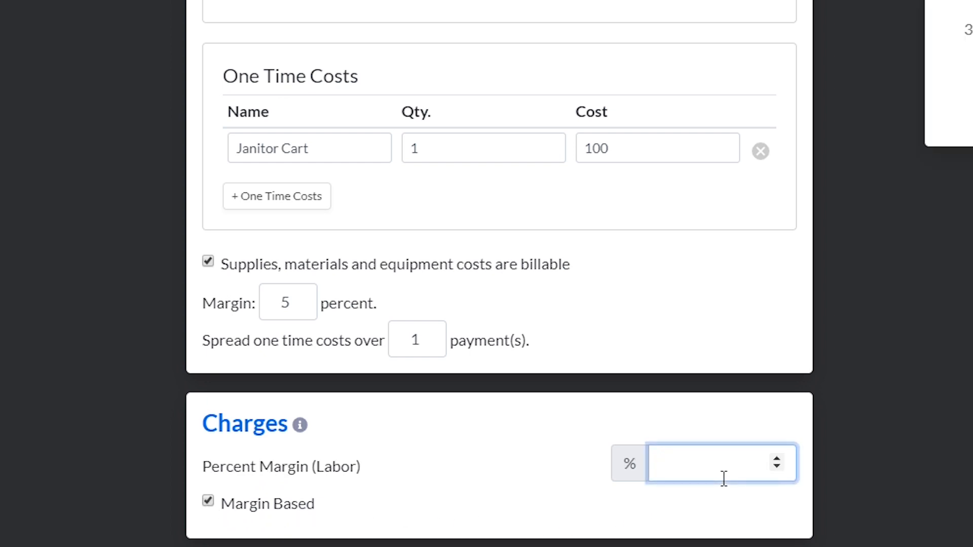
text(25)
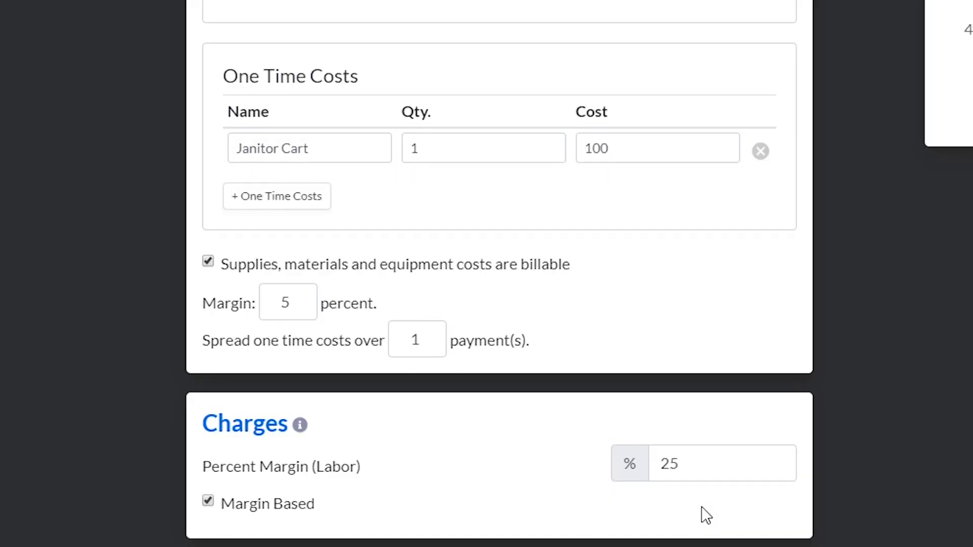
Switch back from margin based to a $32 per hour charge and review the summary
click(207, 503)
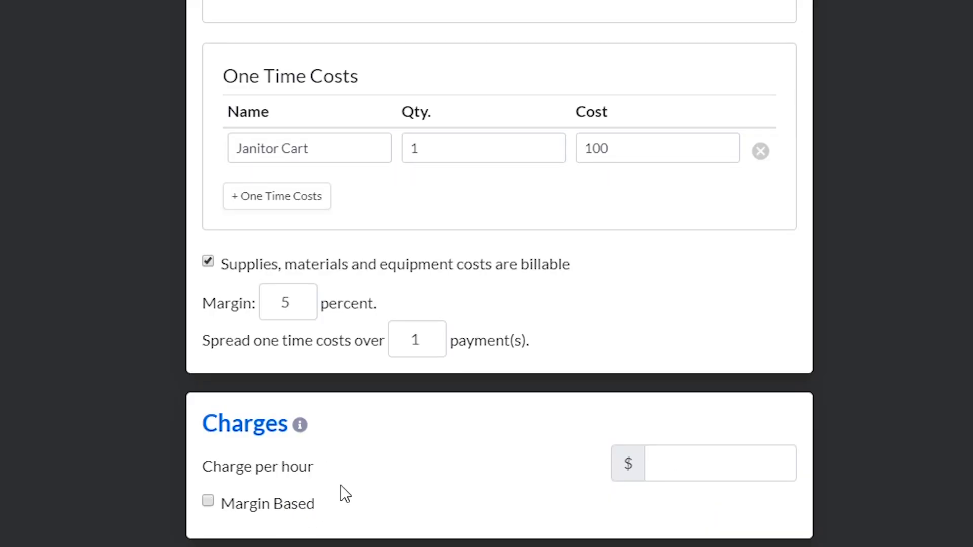
click(718, 468)
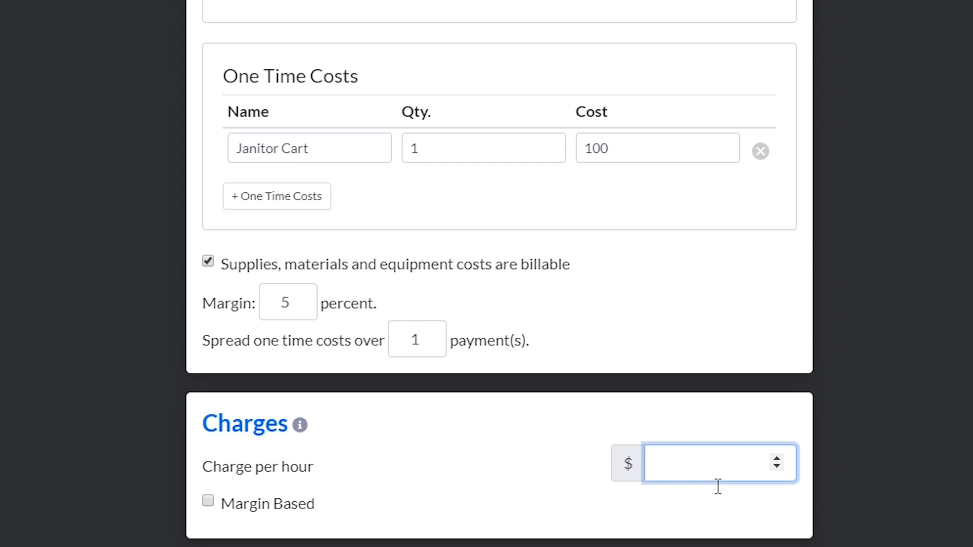
text(32)
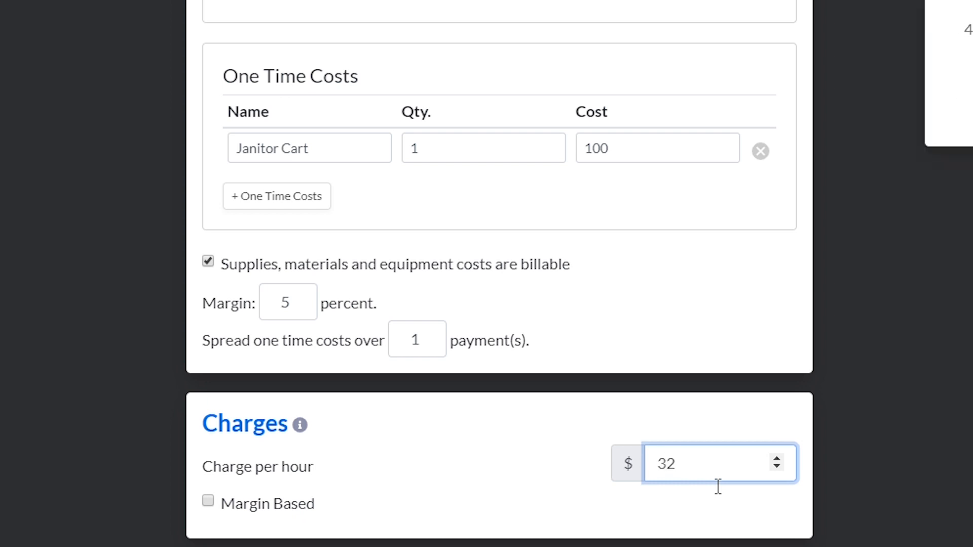
scroll(up, 3)
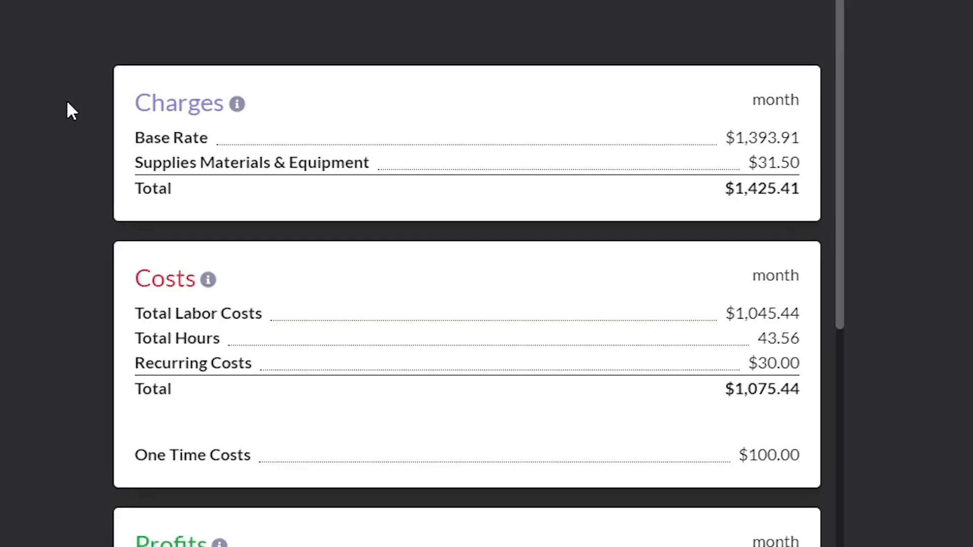
mouse_move(95, 235)
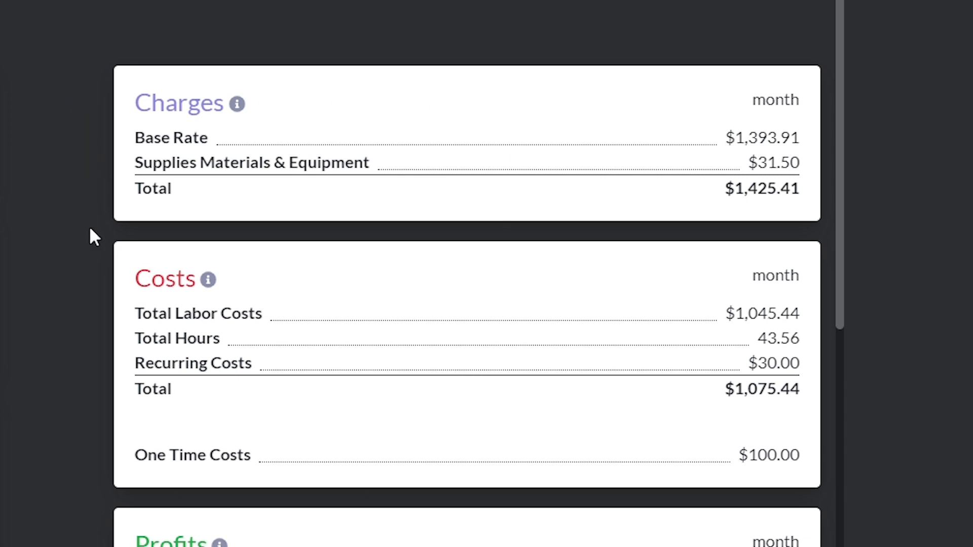
mouse_move(43, 83)
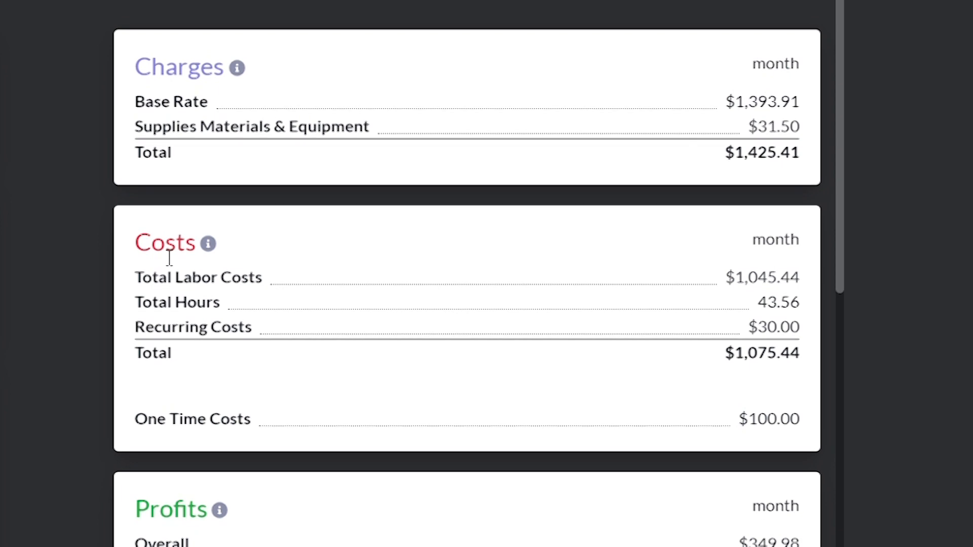
scroll(down, 3)
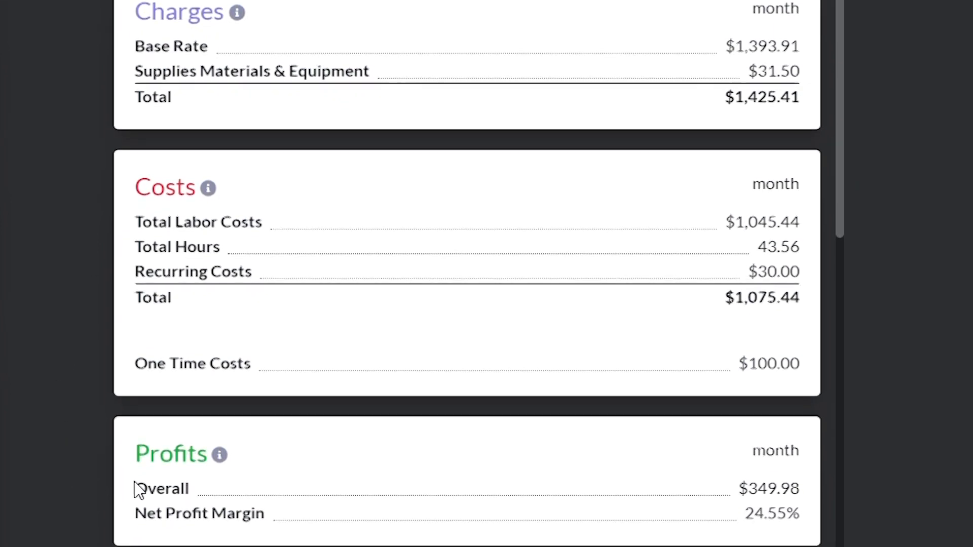
scroll(down, 3)
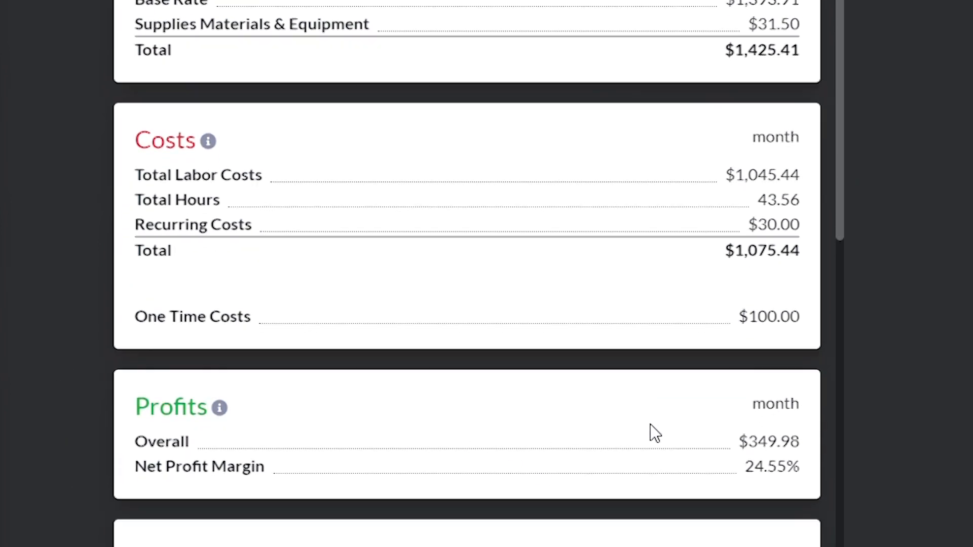
scroll(down, 3)
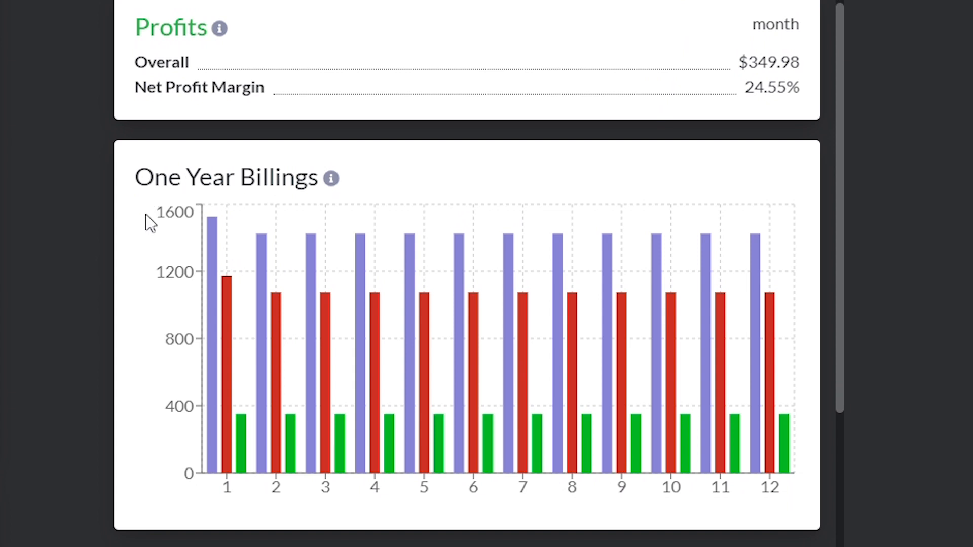
scroll(down, 3)
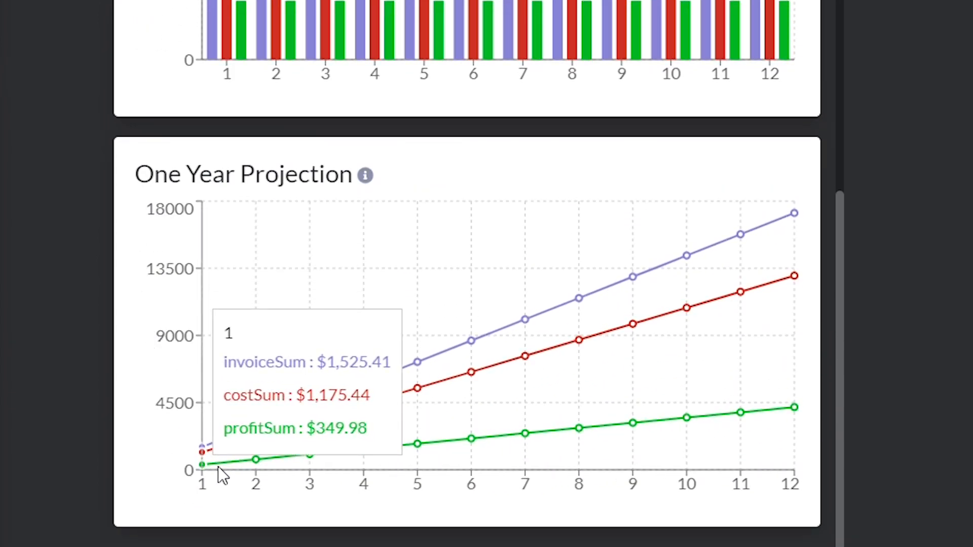
mouse_move(562, 443)
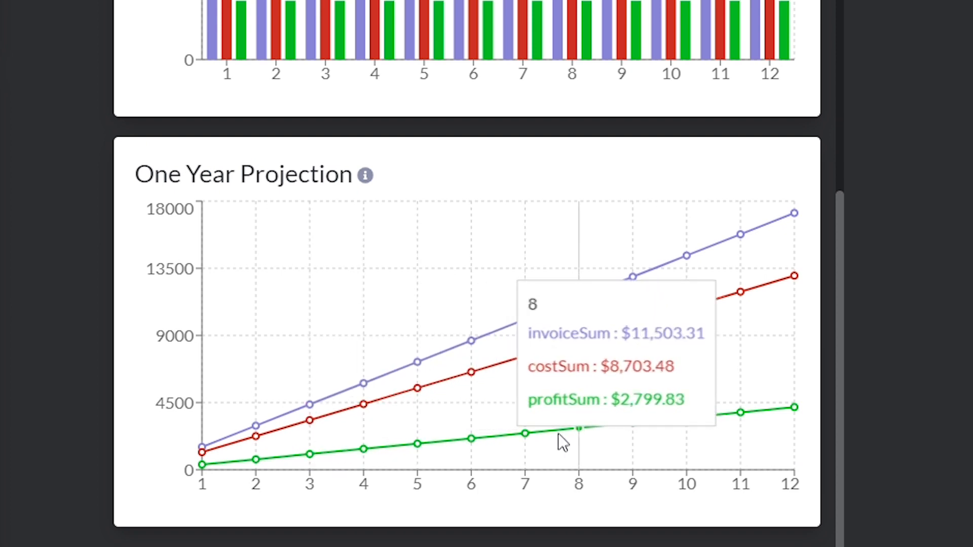